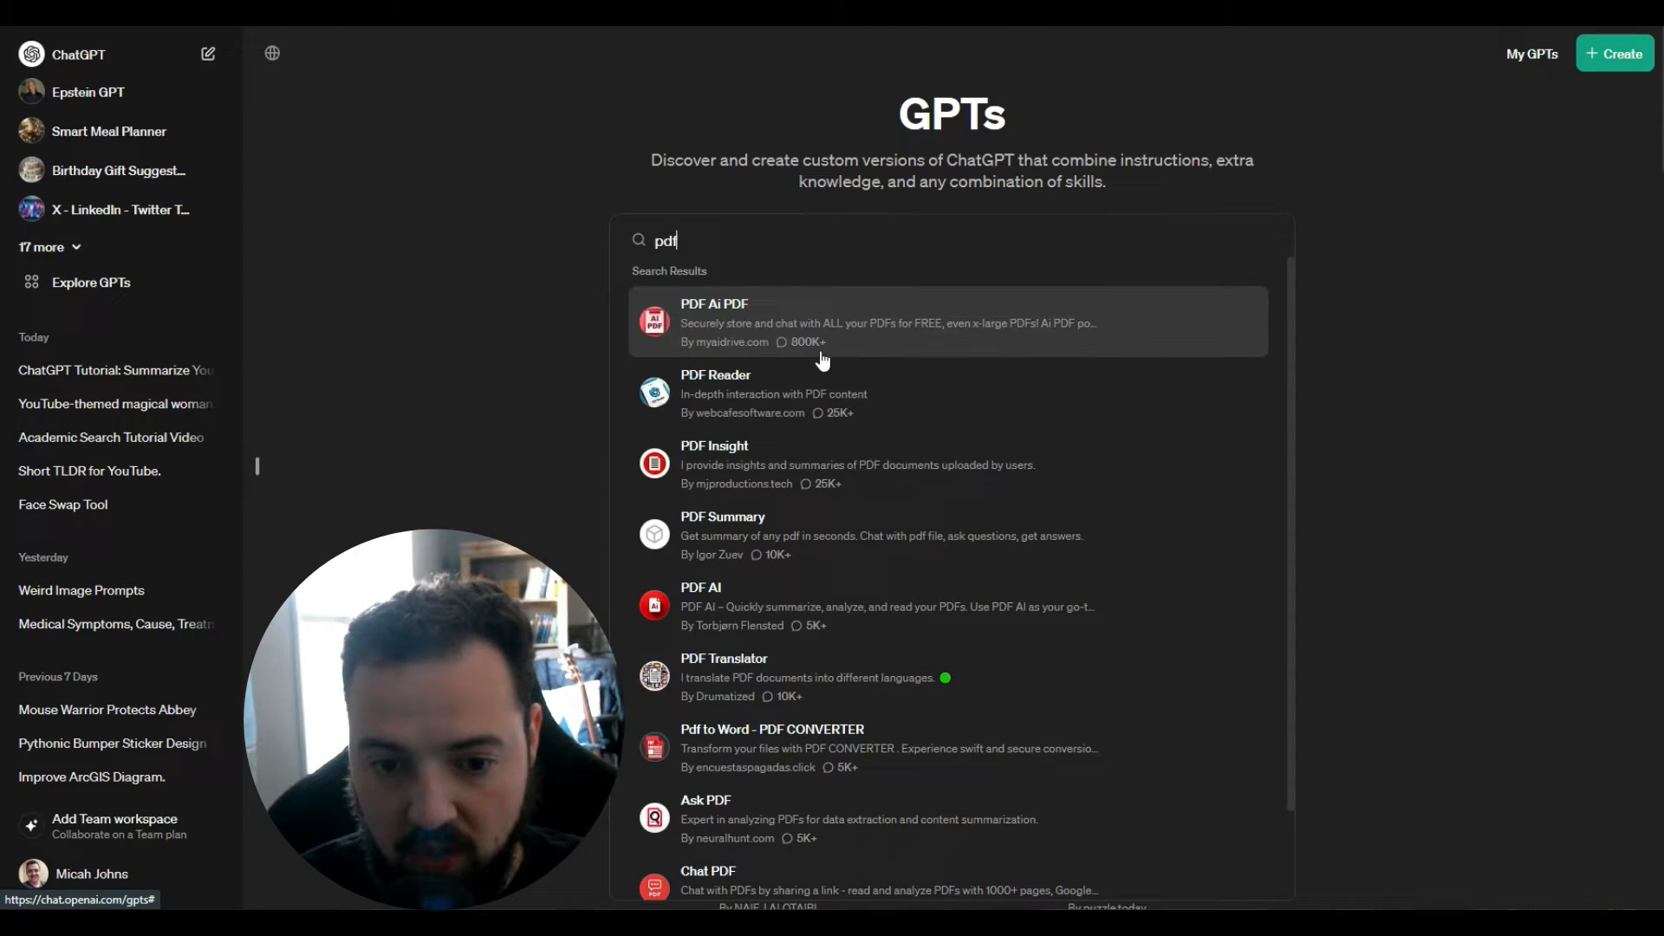
pyautogui.moveTo(783, 450)
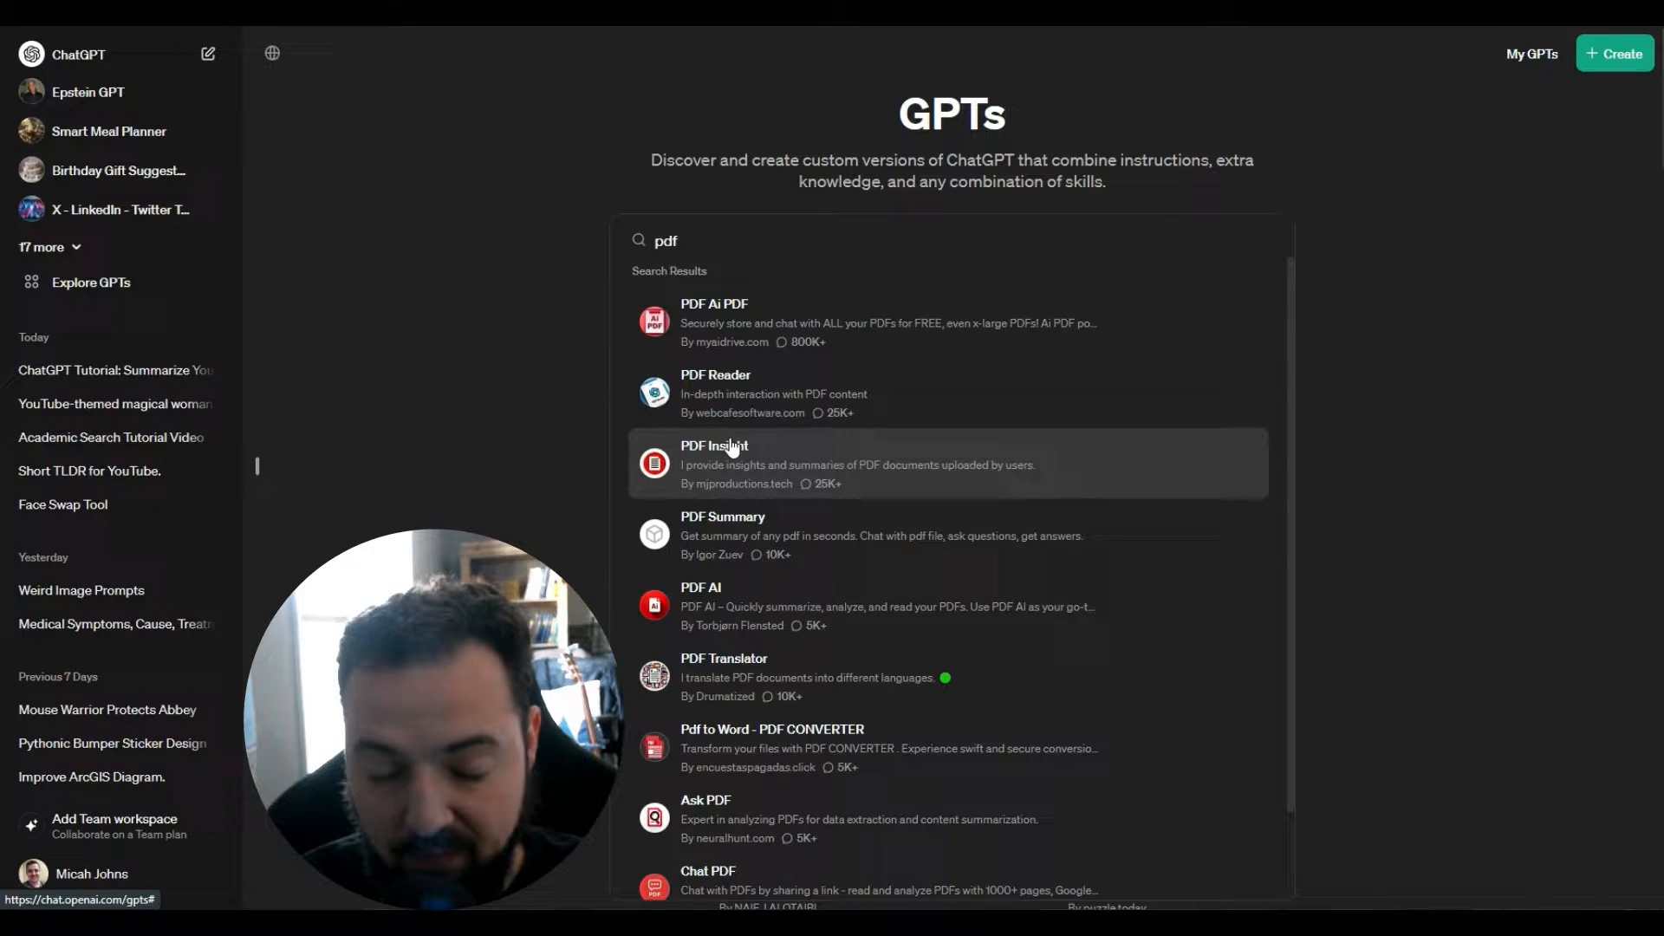
# Step: Open the details card of the PDF Insight GPT from the 'pdf' search results
pyautogui.click(723, 464)
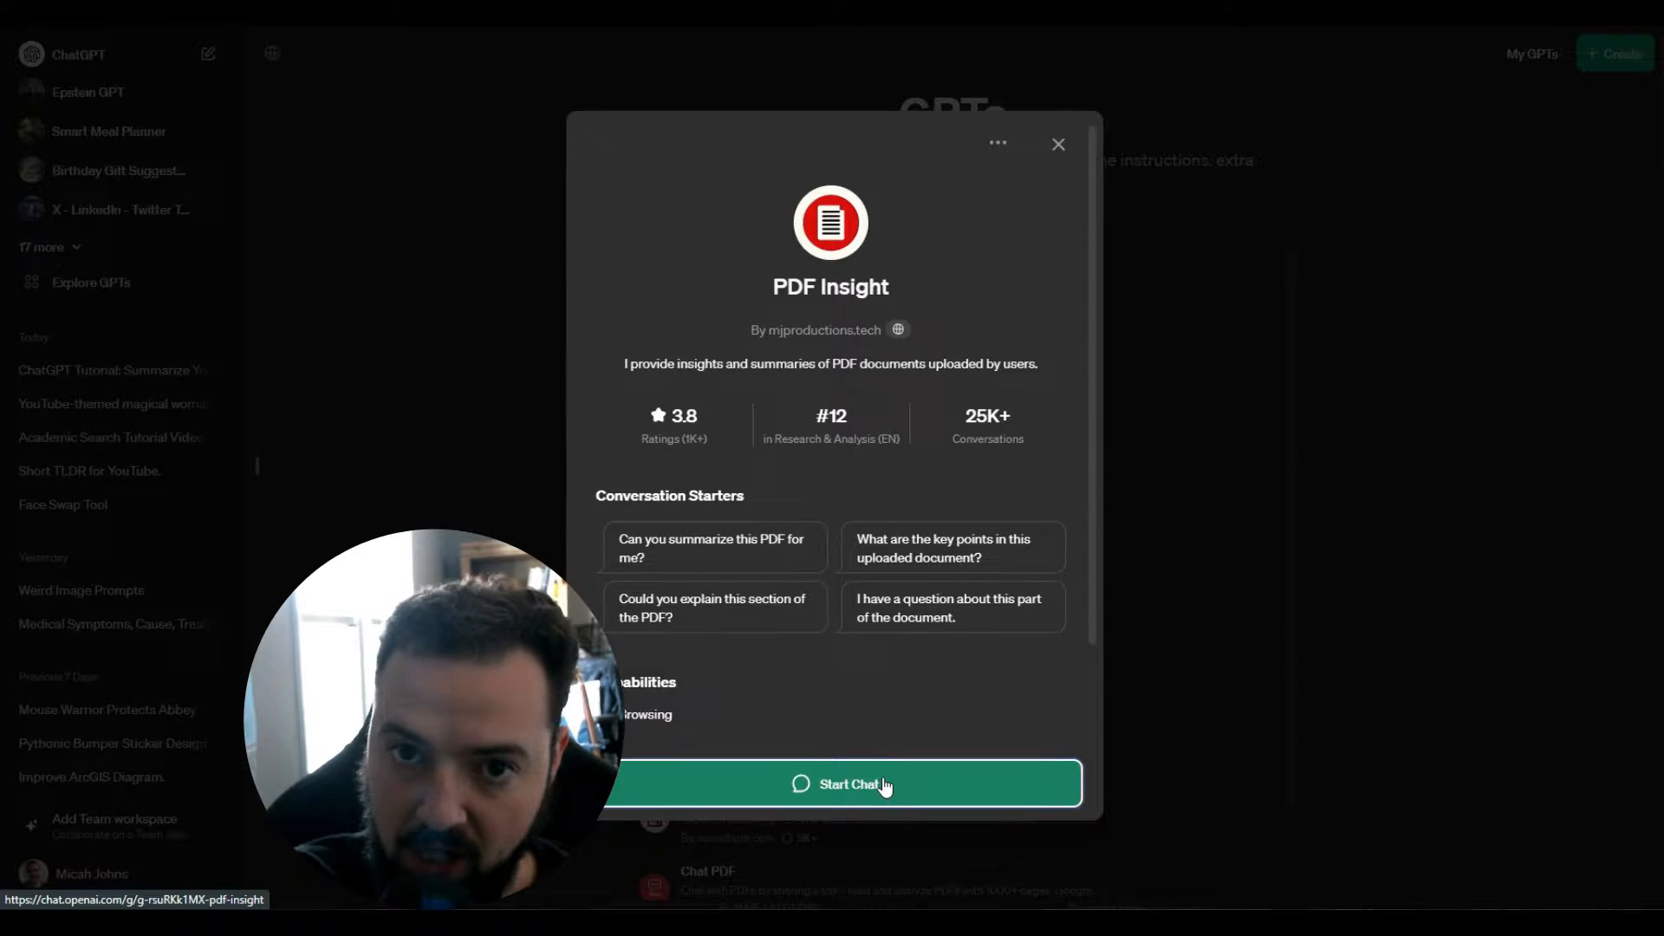
# Step: Start a new chat with the PDF Insight GPT
pyautogui.click(845, 783)
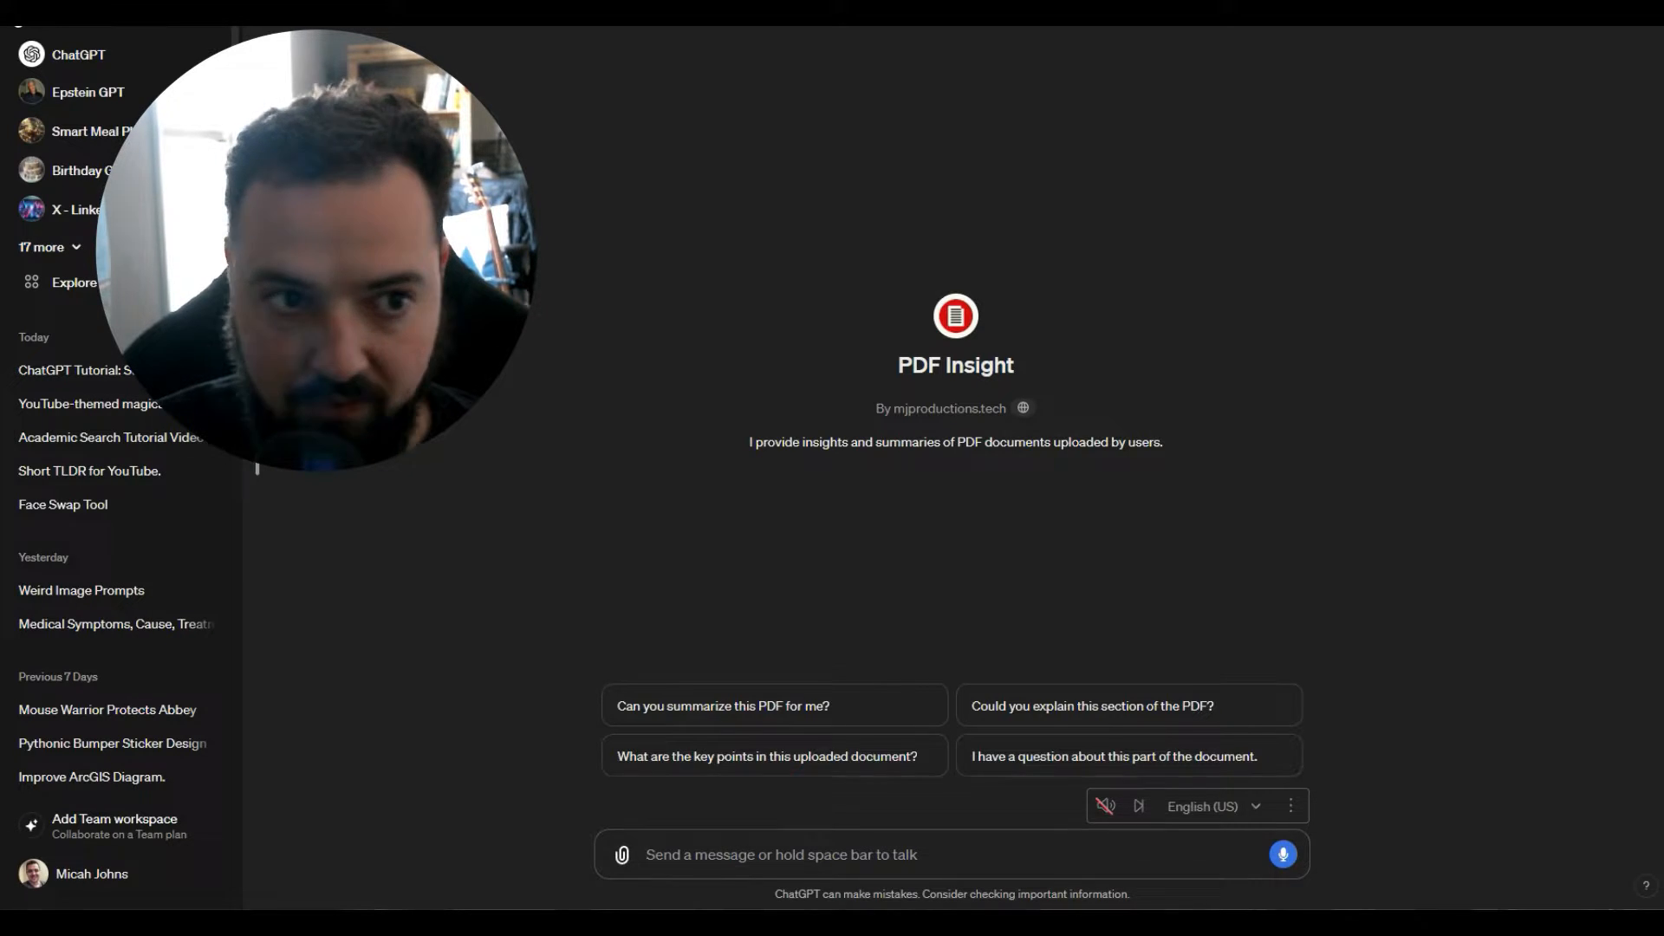
# Step: Attach the GeoLLM paper PDF to the message asking for its top 10 insights
pyautogui.click(1283, 855)
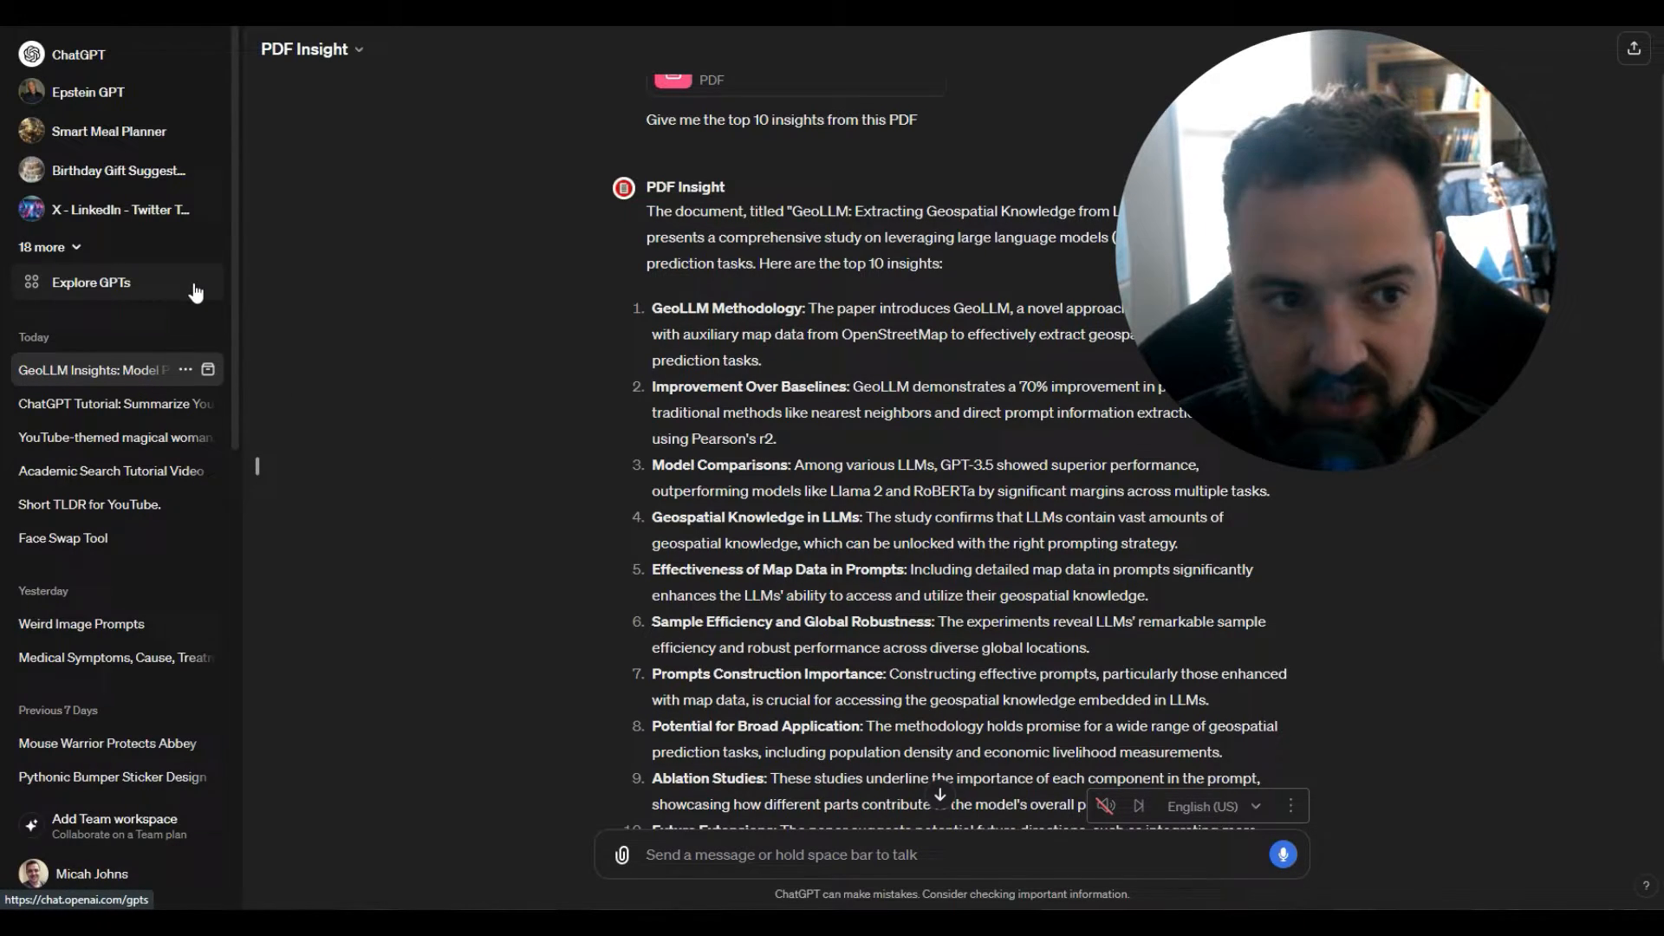
# Step: Create a new custom GPT and name it 'GeoLLM PDF Insights' in its Configure settings
pyautogui.click(88, 282)
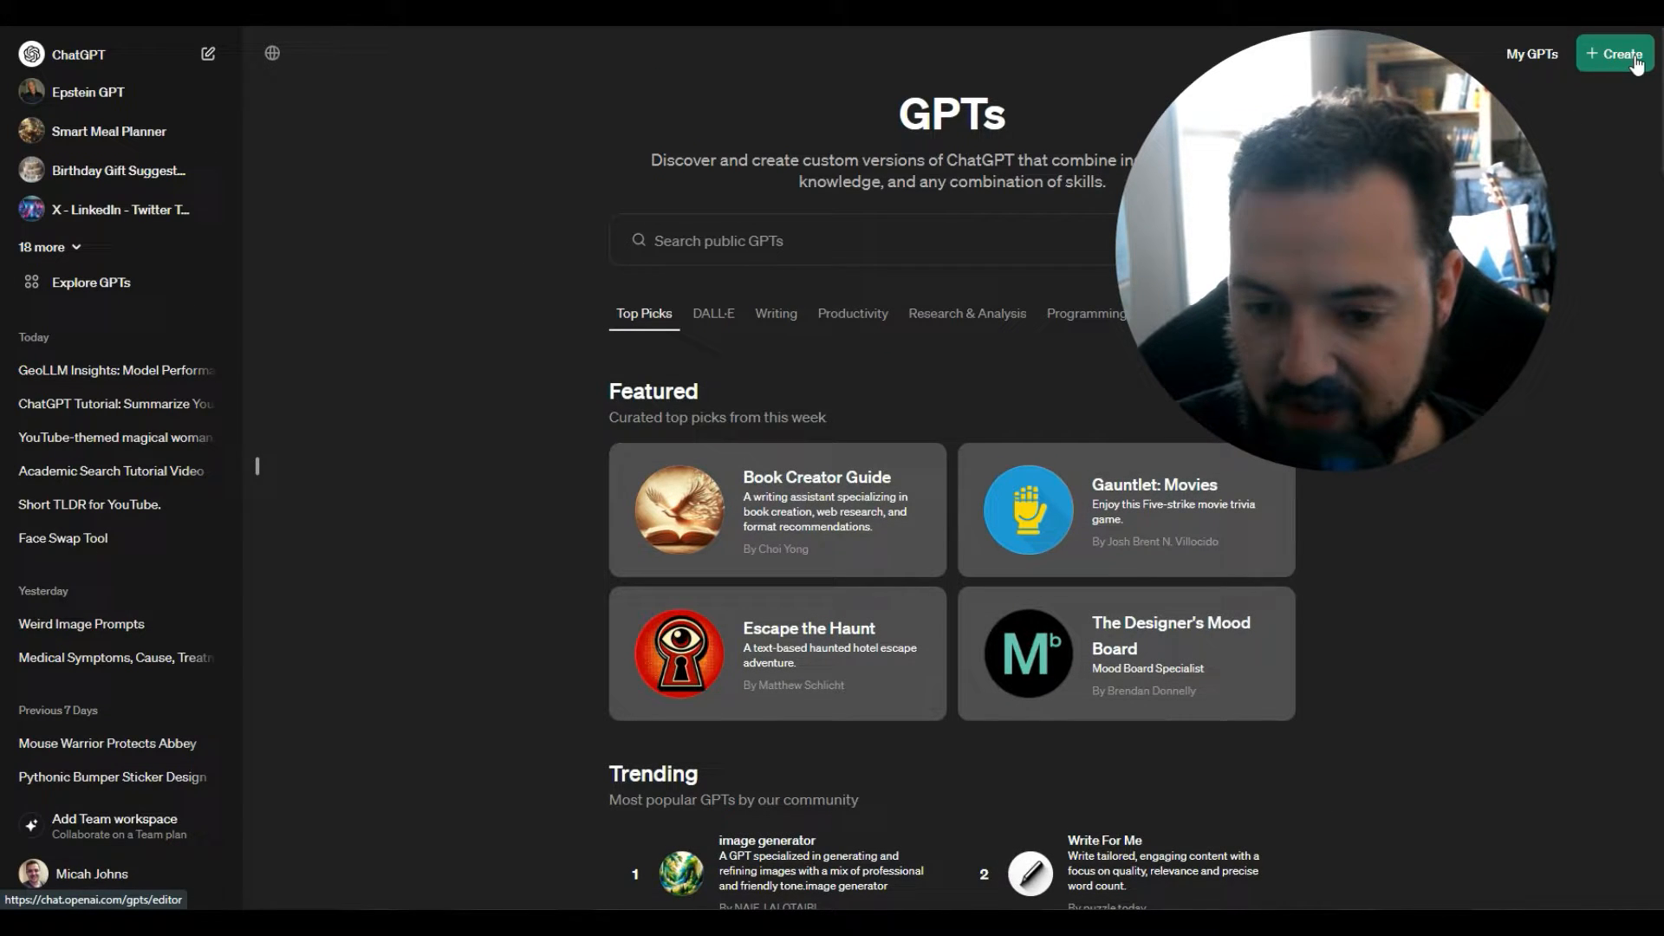
pyautogui.click(1617, 54)
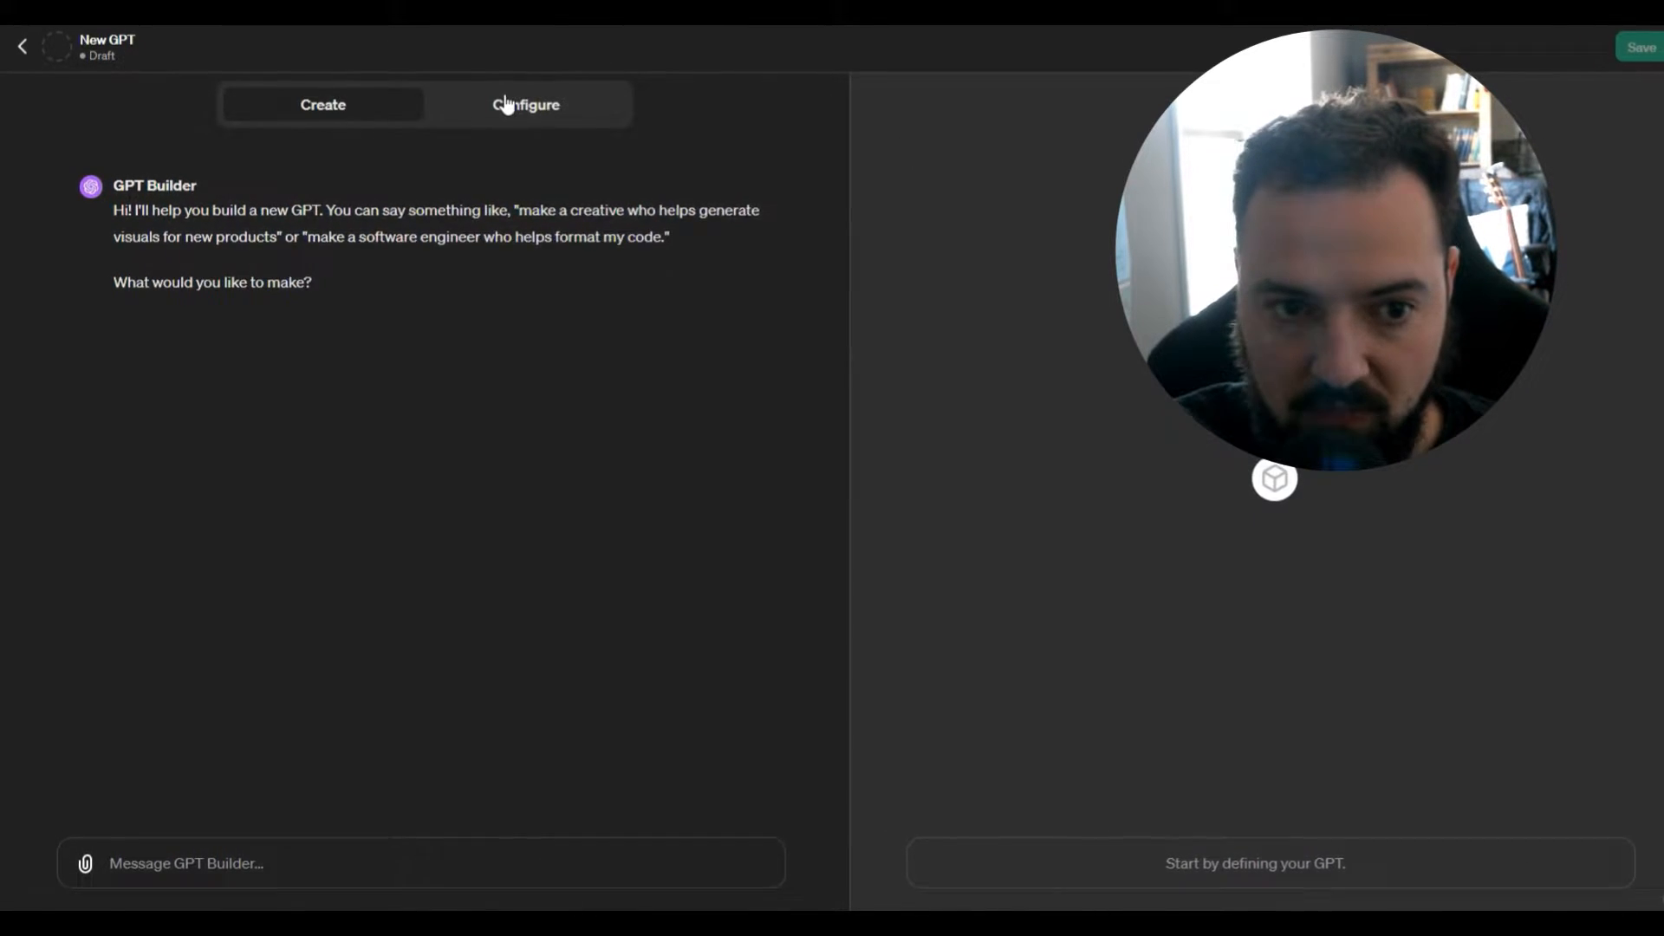
pyautogui.click(525, 104)
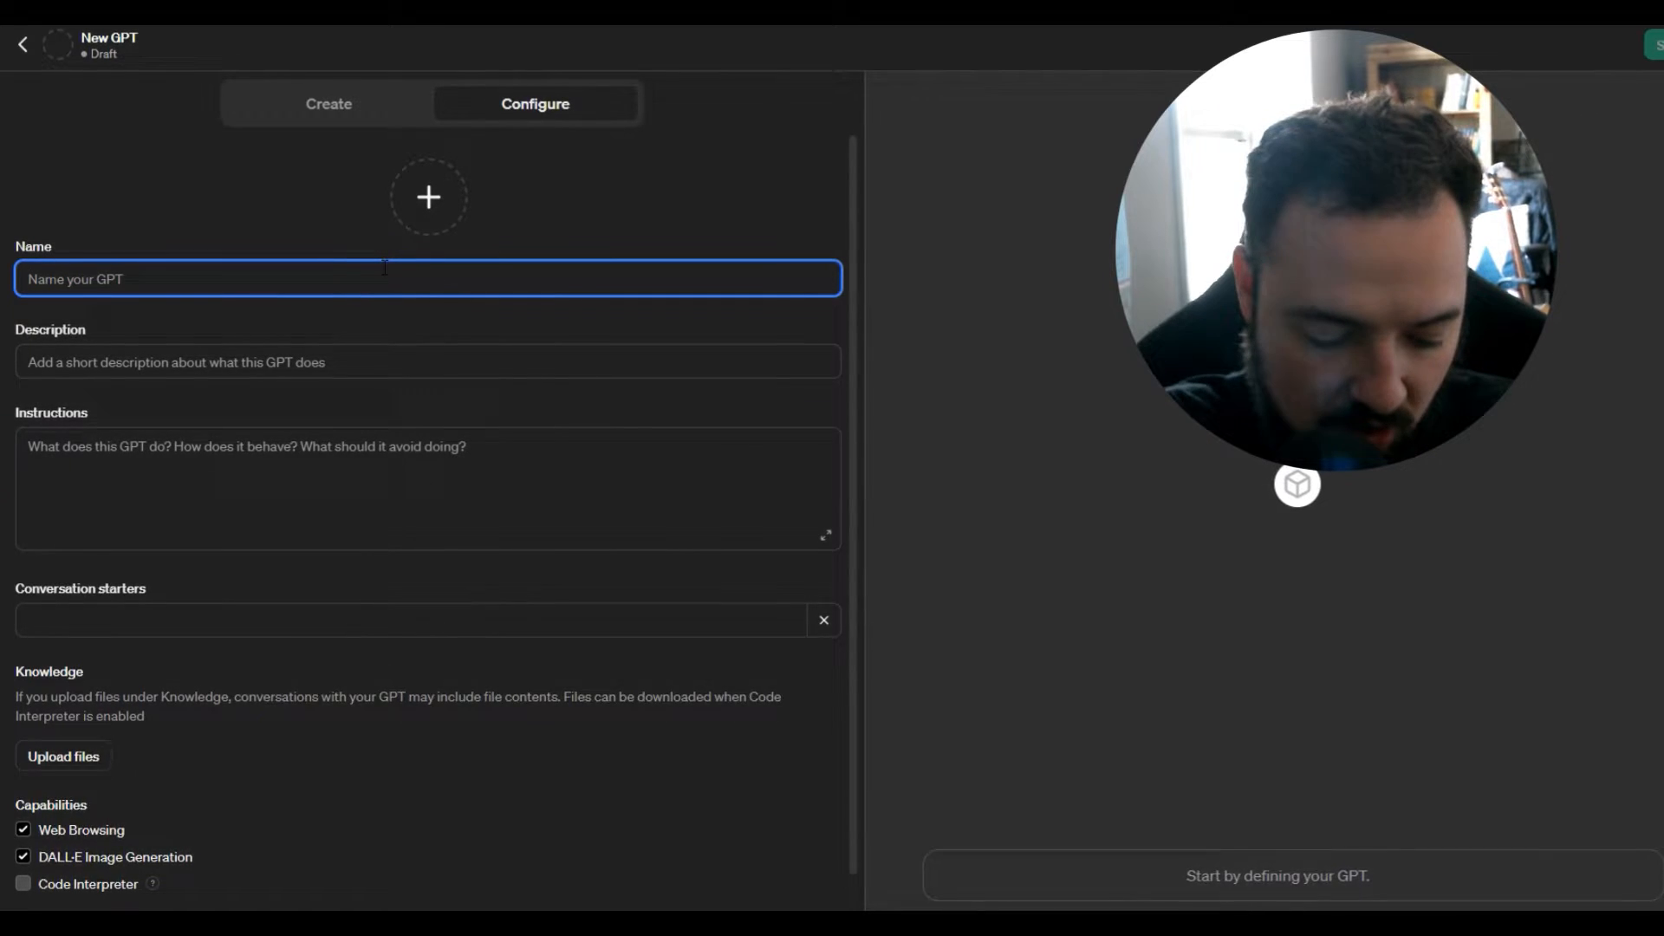
pyautogui.write('GeoLLM PDF Insights')
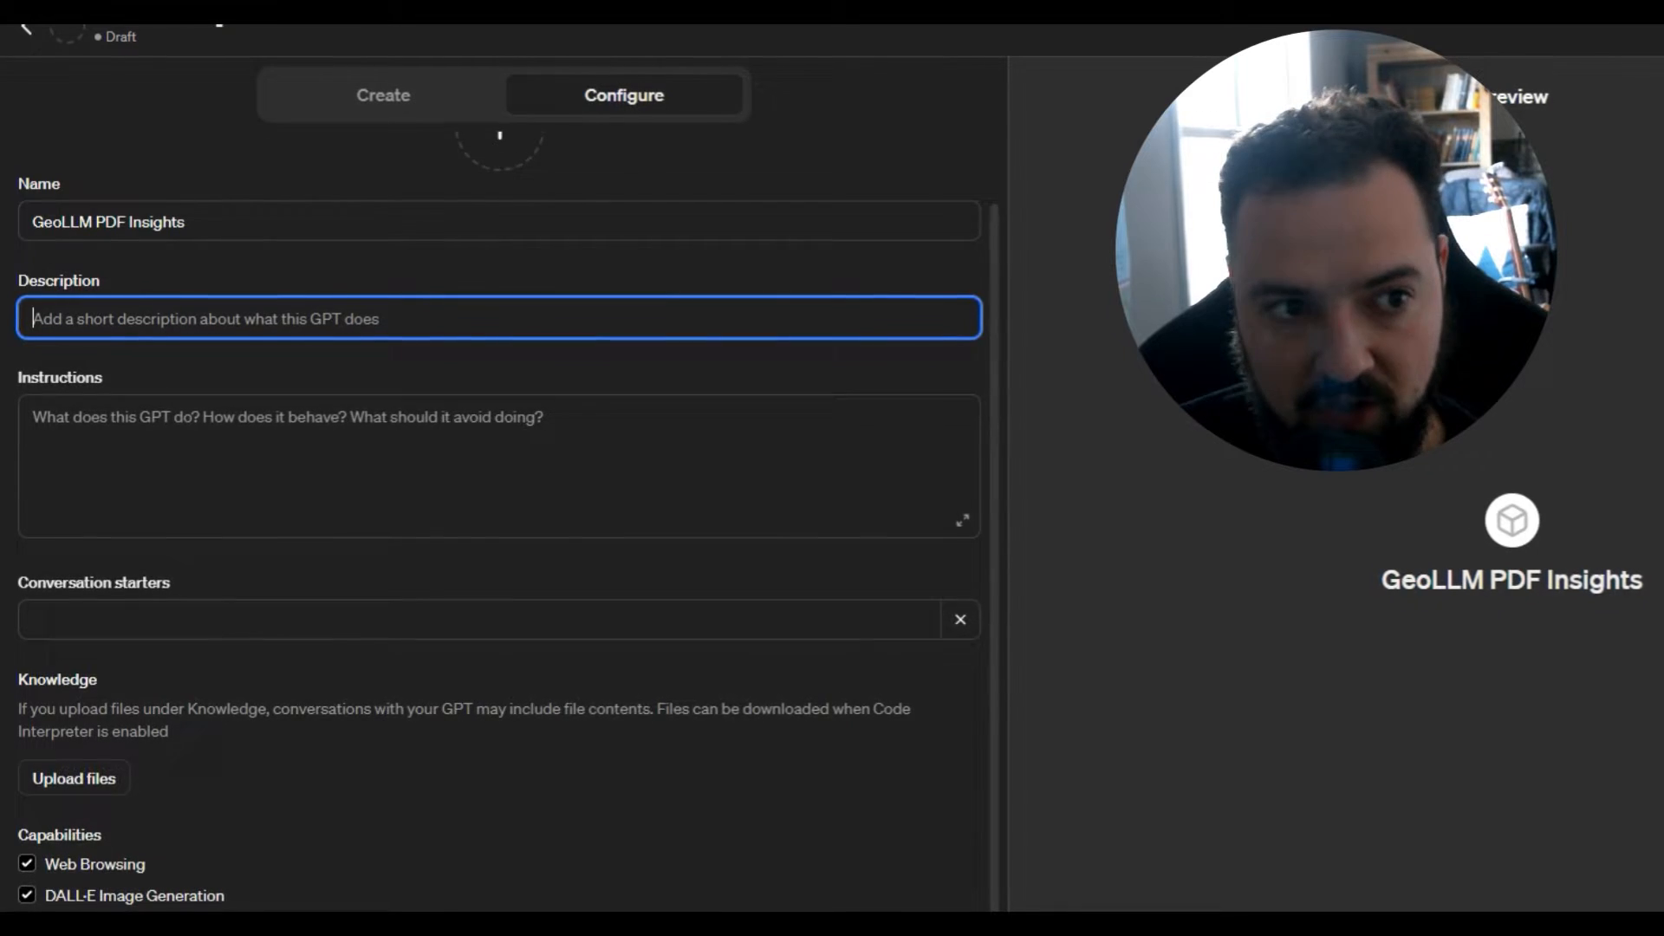
# Step: Upload the GeoLLM PDF as knowledge and fill in description 'Provides insights from GeoLLM PDF' and matching instructions
pyautogui.click(73, 776)
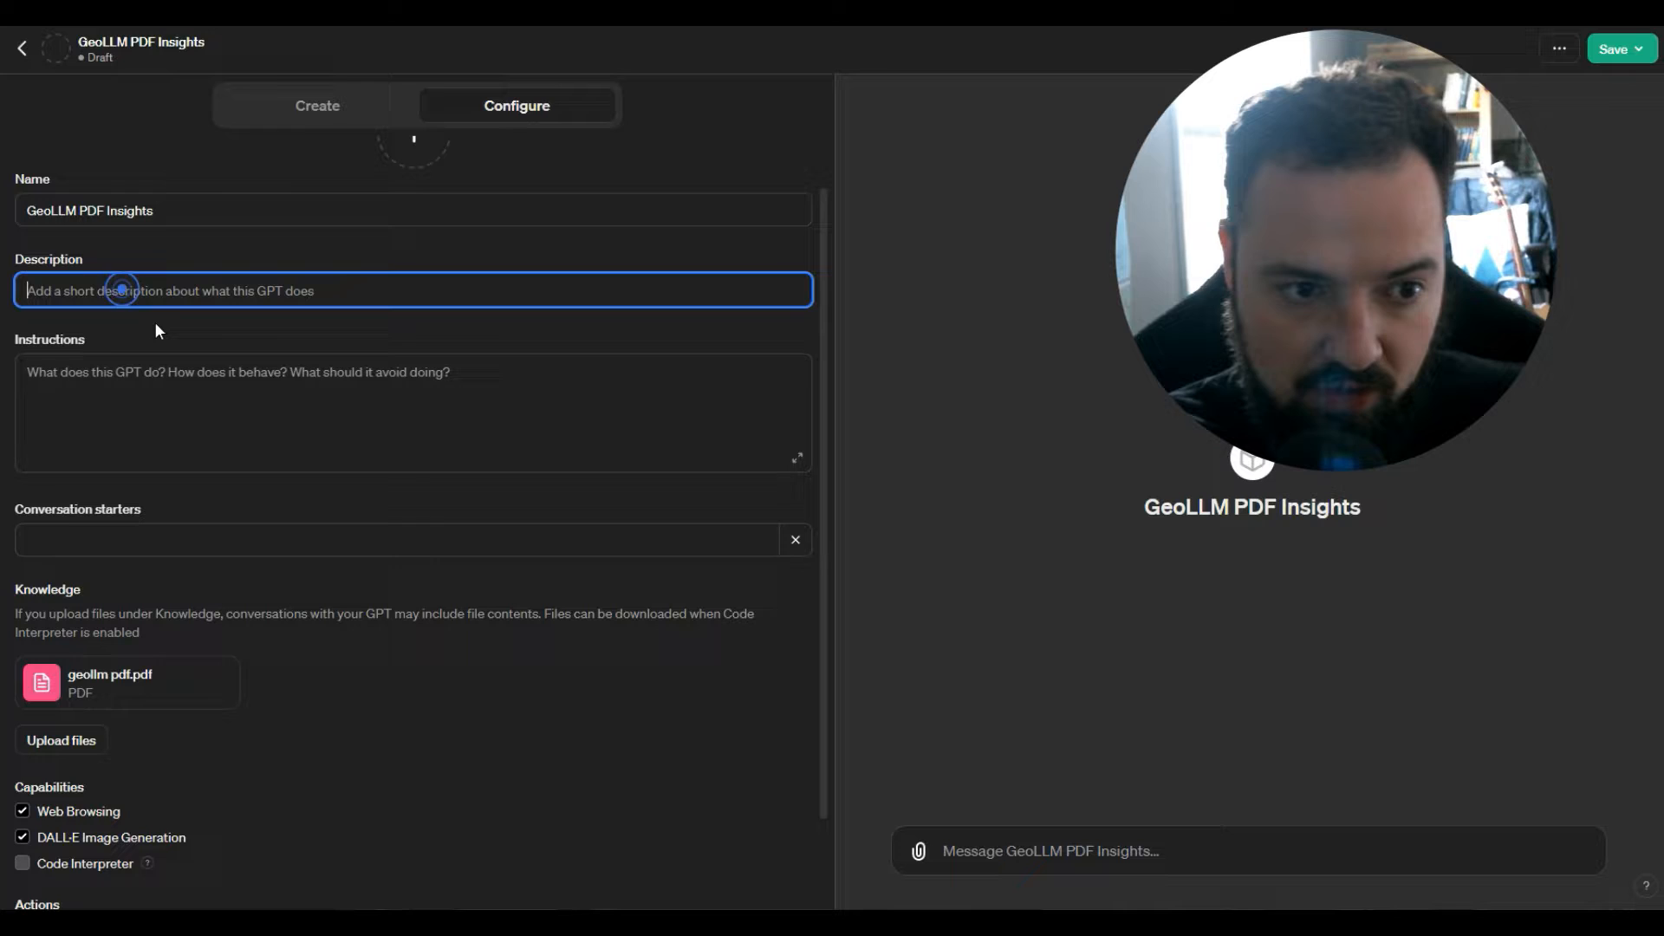
pyautogui.write('Provides insights fr')
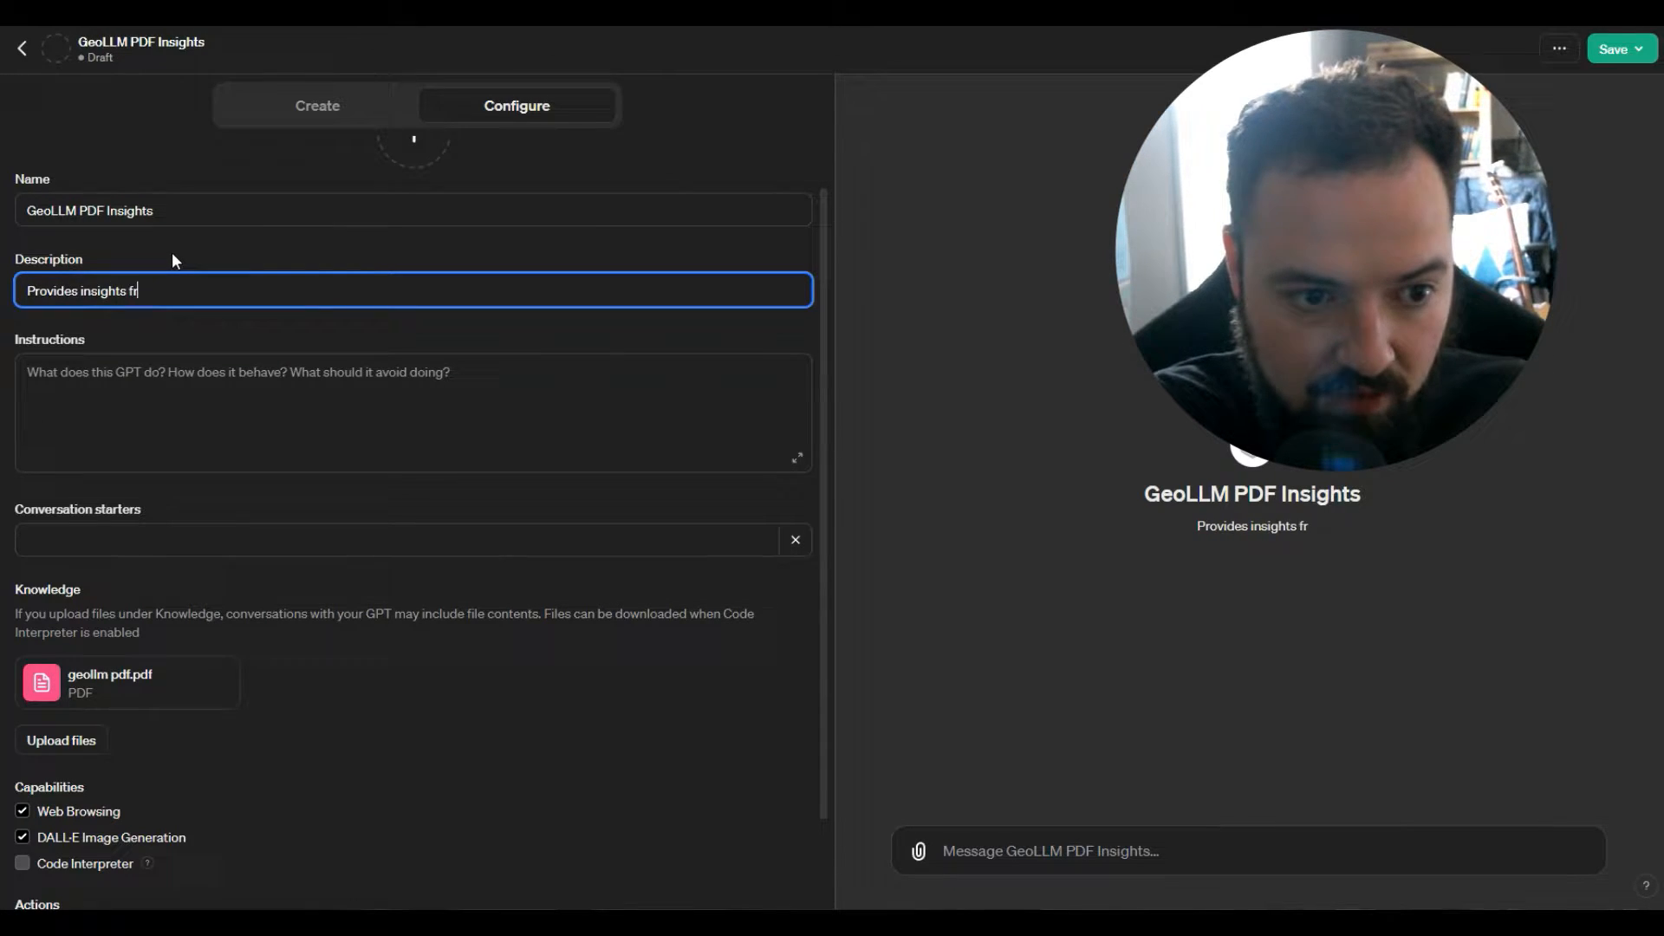
pyautogui.write('om GeoLLM PDF')
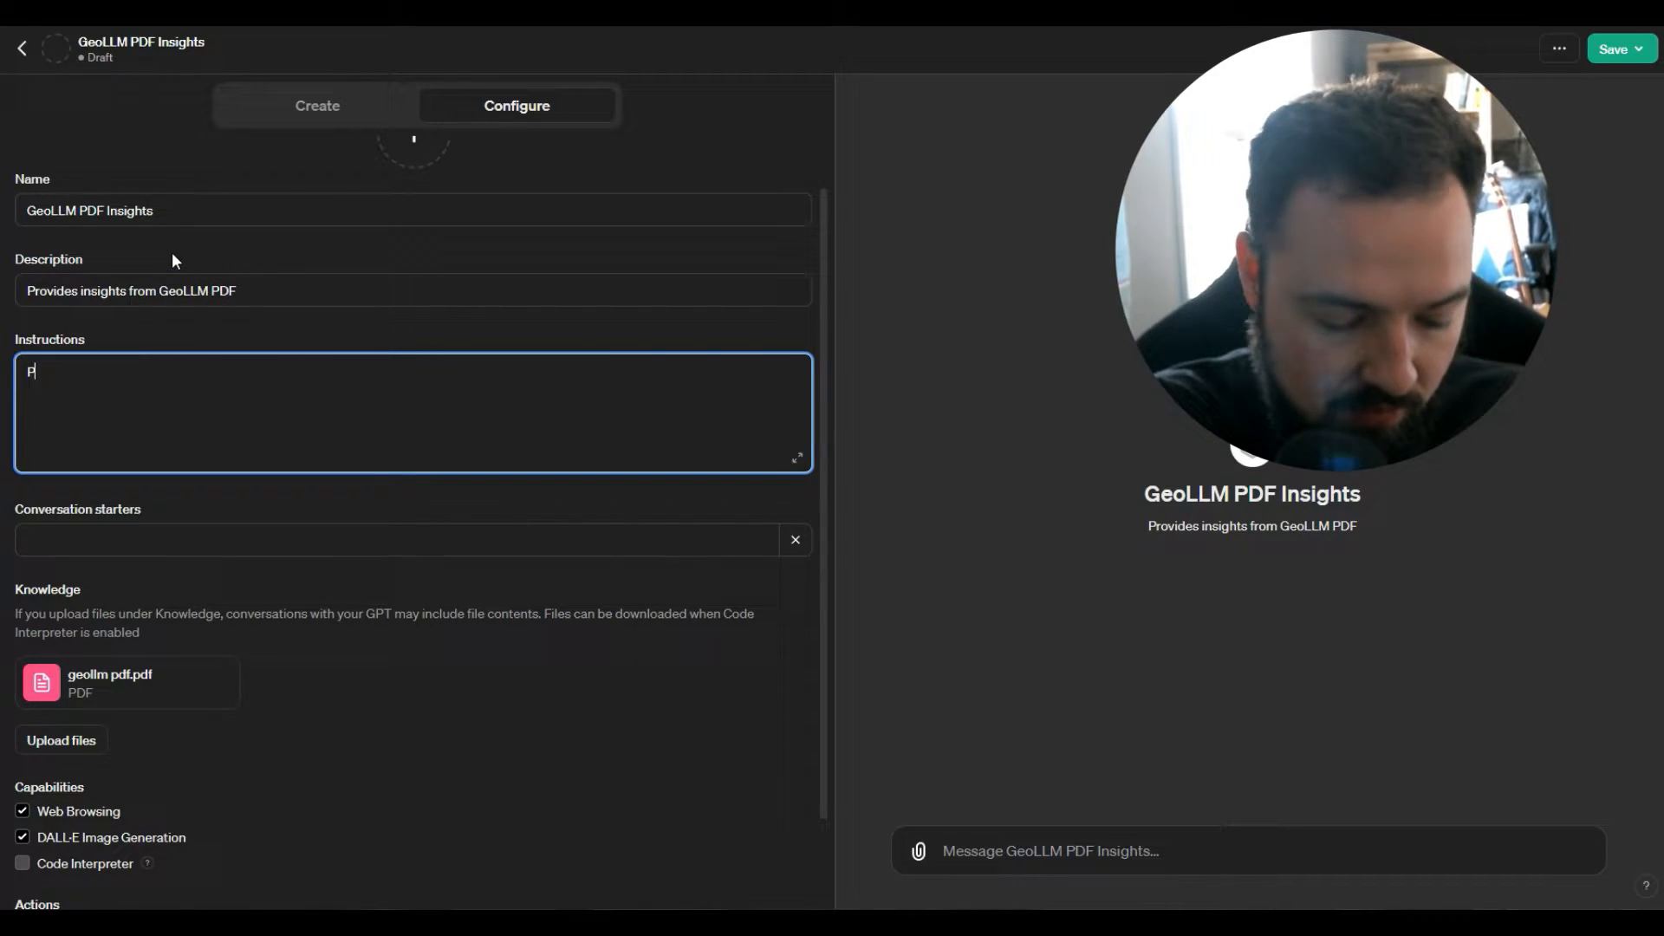
pyautogui.write('rovide insights from this PDF')
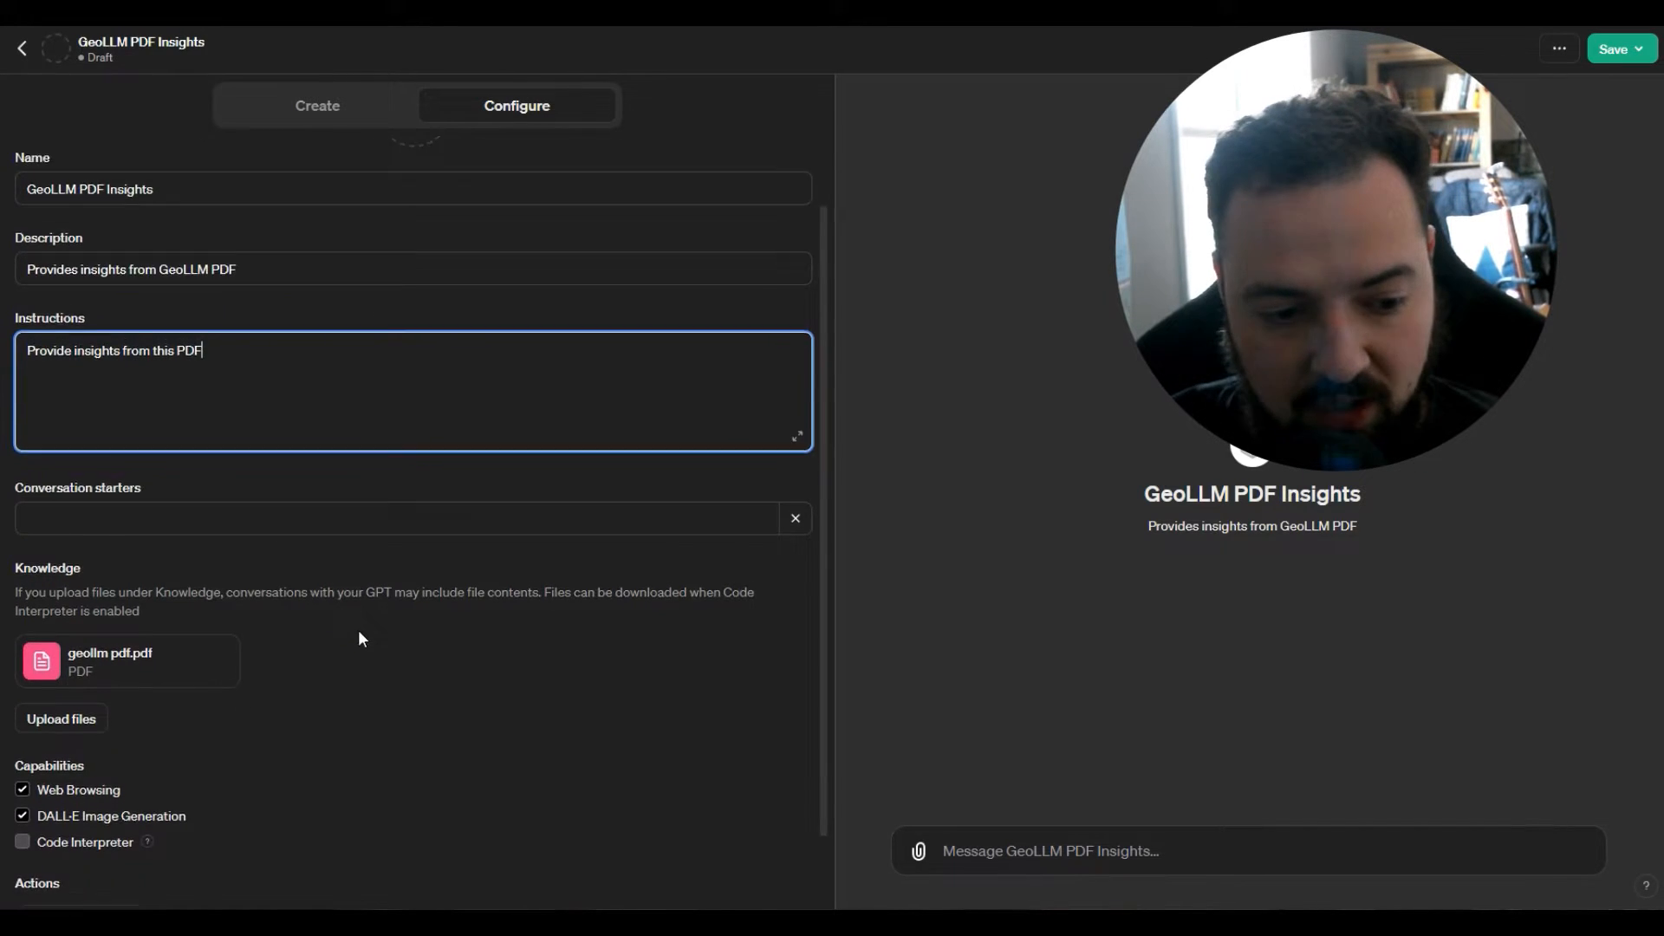
# Step: Enable the Code Interpreter capability for the GeoLLM PDF Insights GPT
pyautogui.scroll(-3)
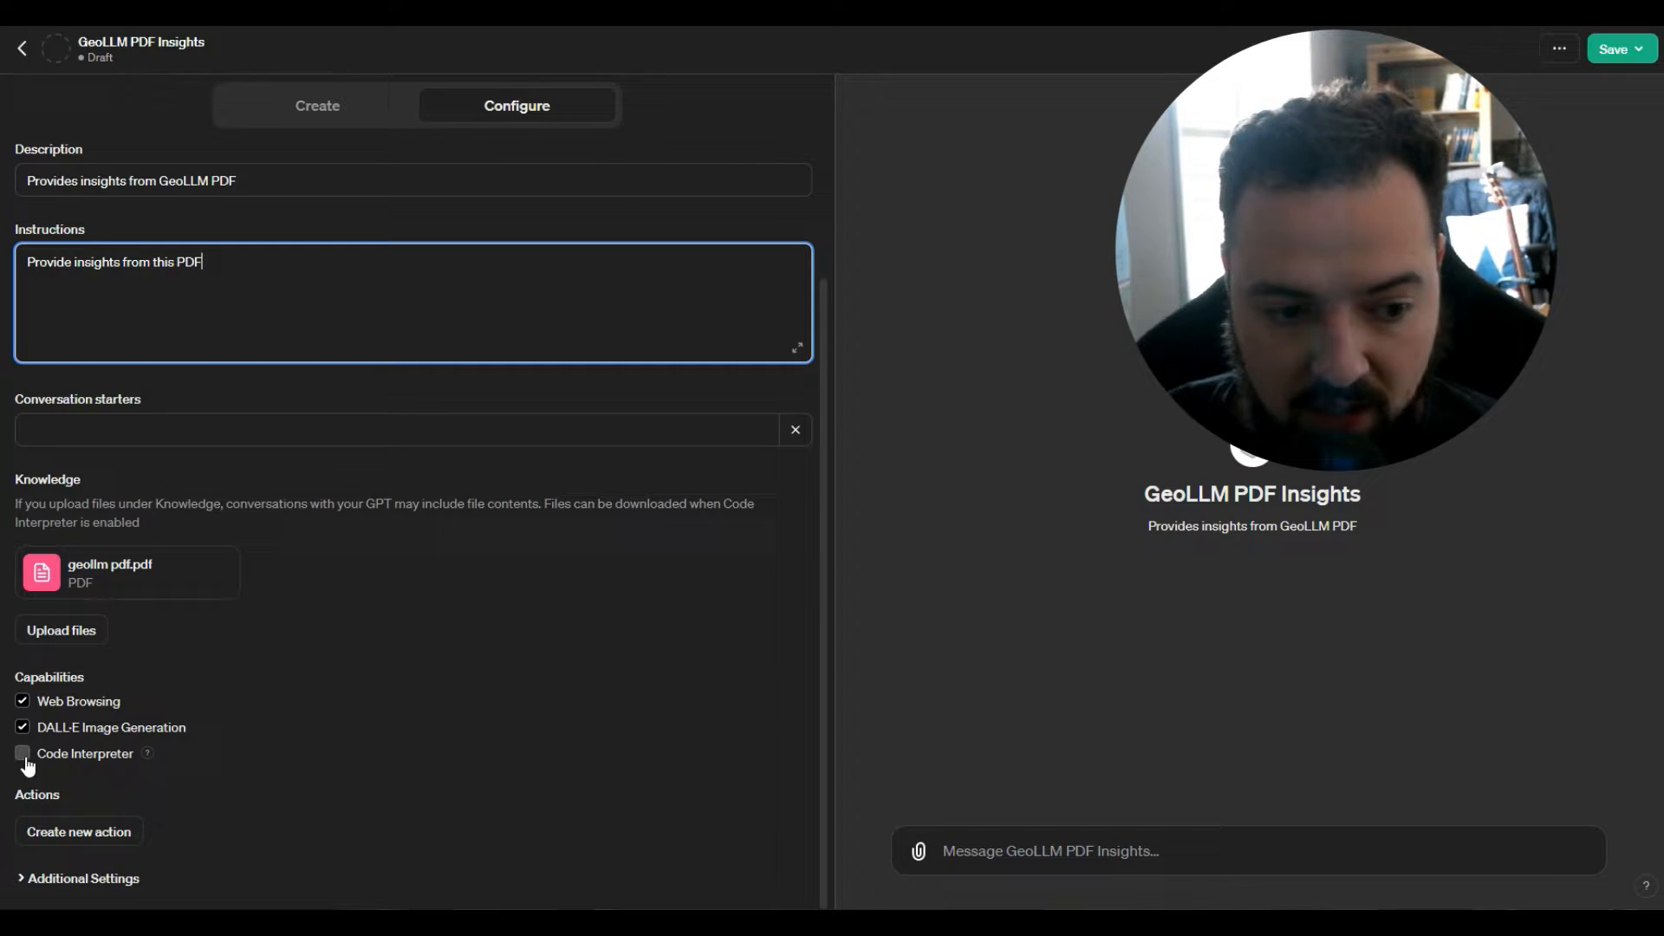
pyautogui.click(21, 755)
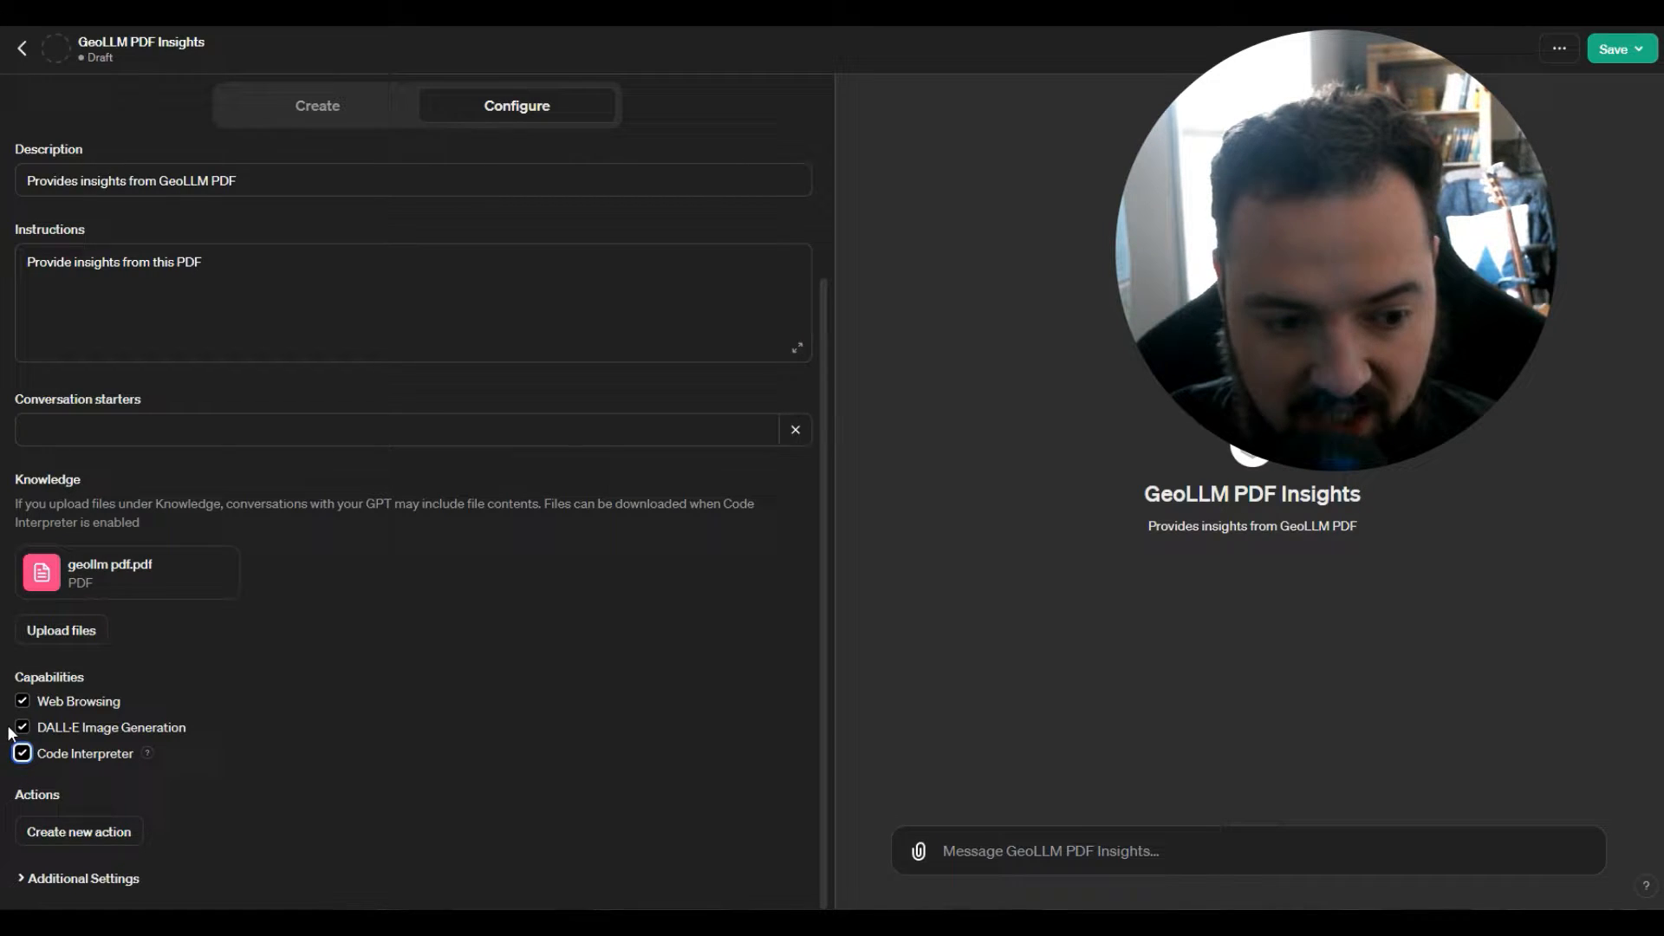
pyautogui.click(21, 726)
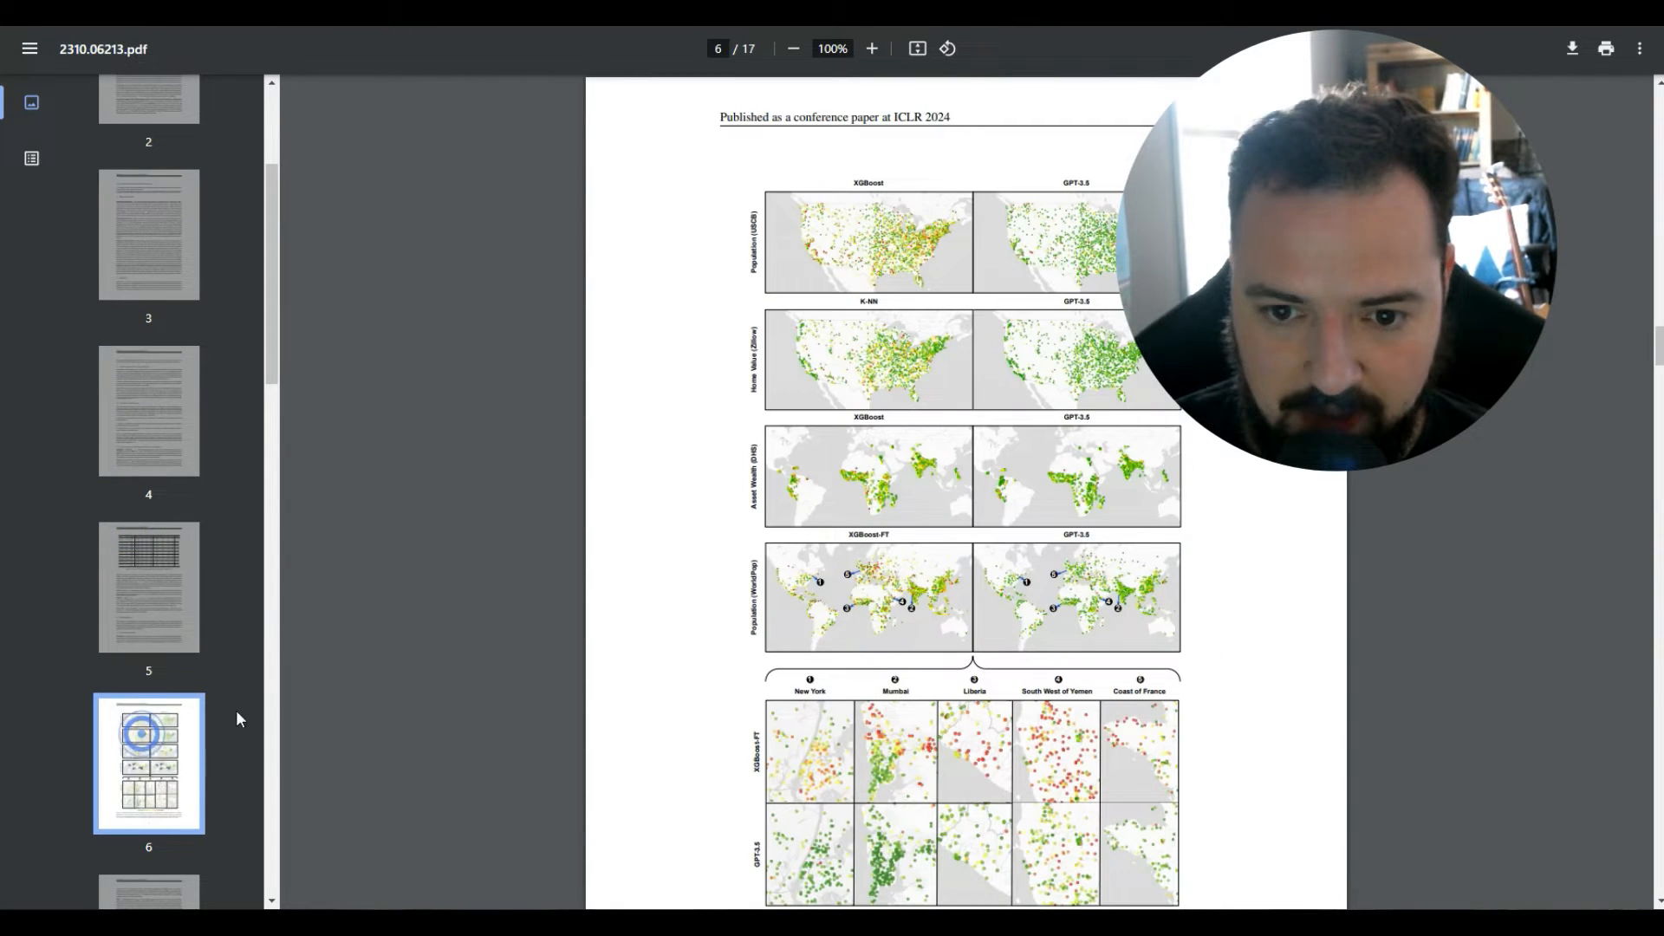
# Step: Jump to page 5 of the GeoLLM paper showing Table 1 of Pearson's r² scores
pyautogui.click(165, 591)
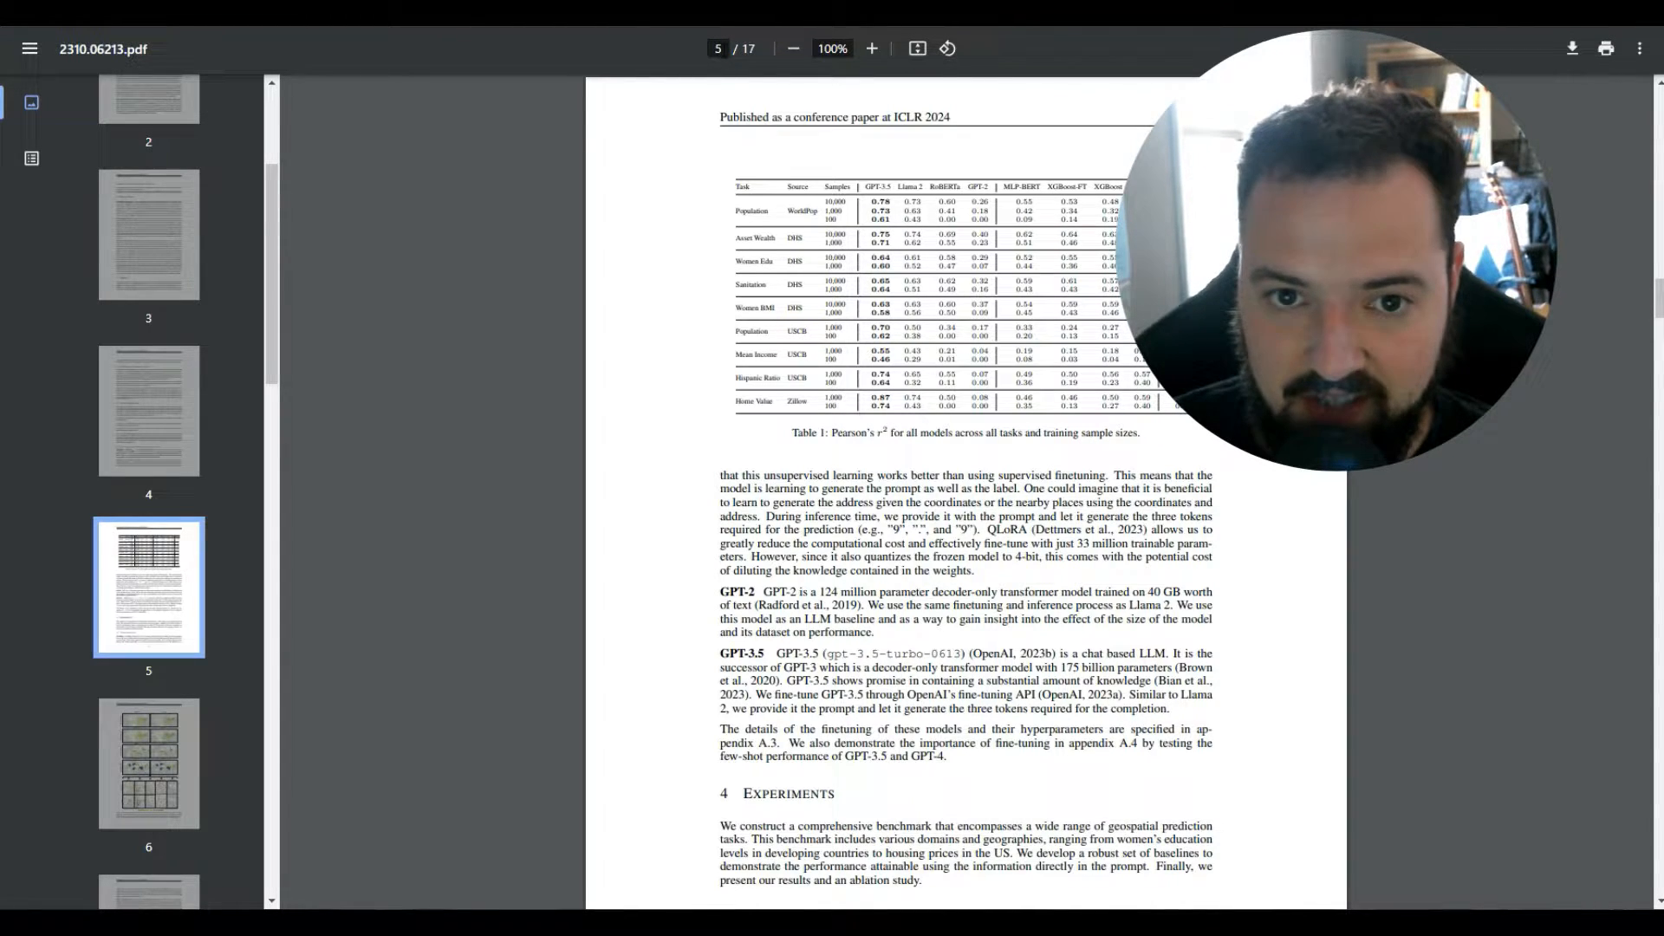
pyautogui.moveTo(995, 143)
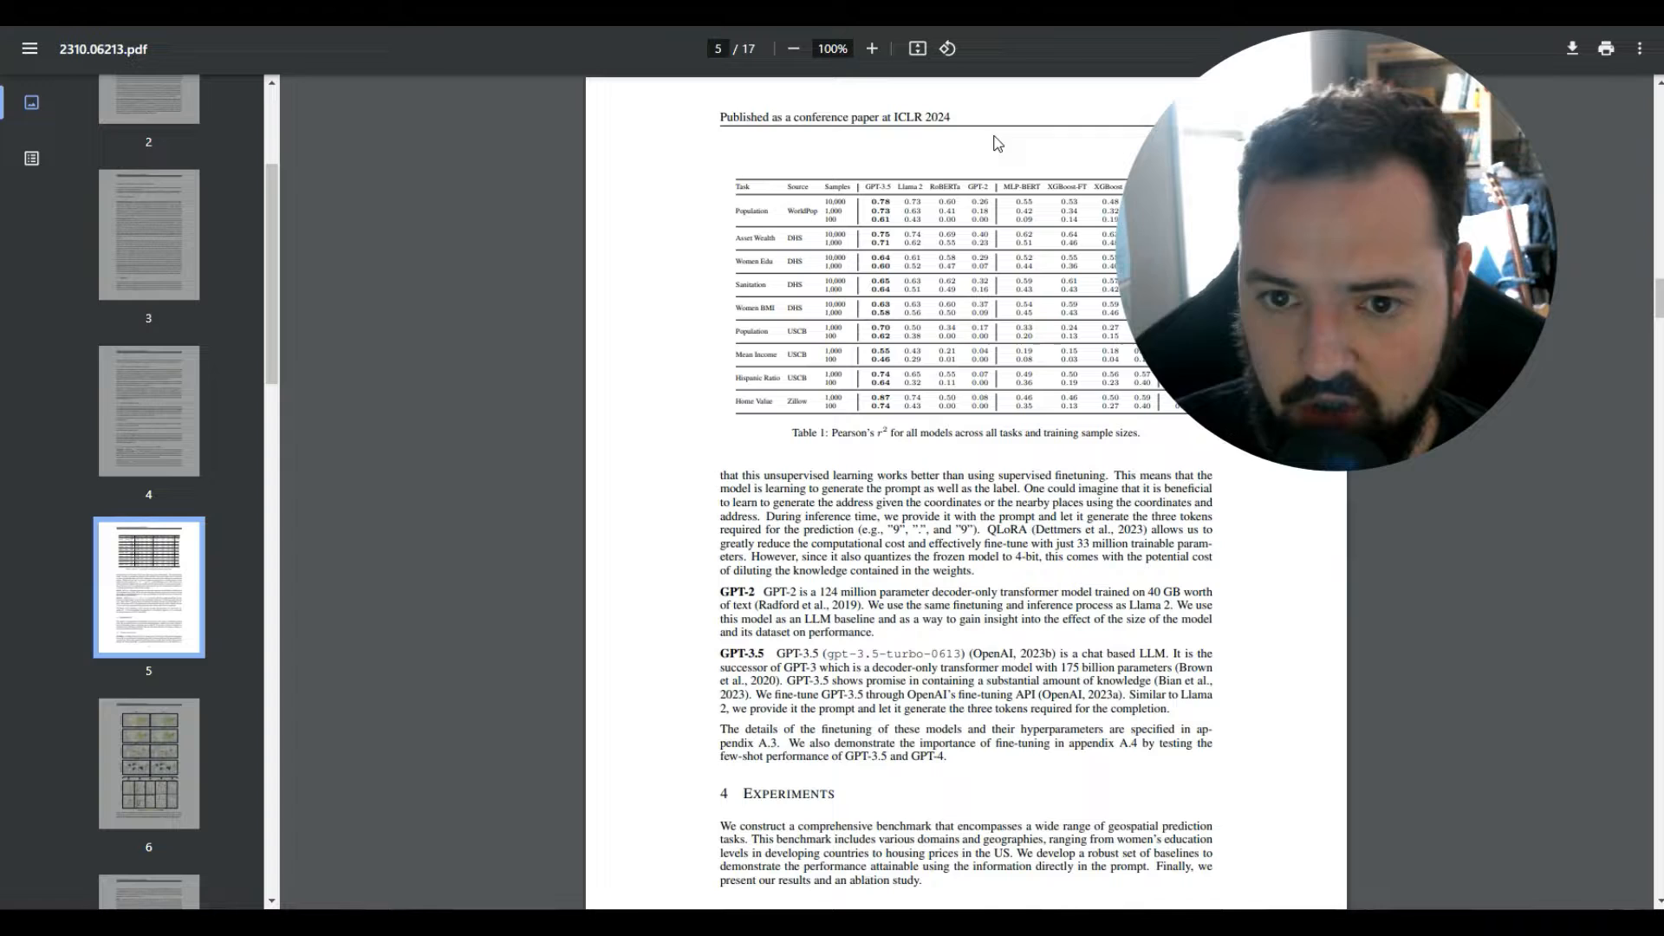
pyautogui.moveTo(950, 168)
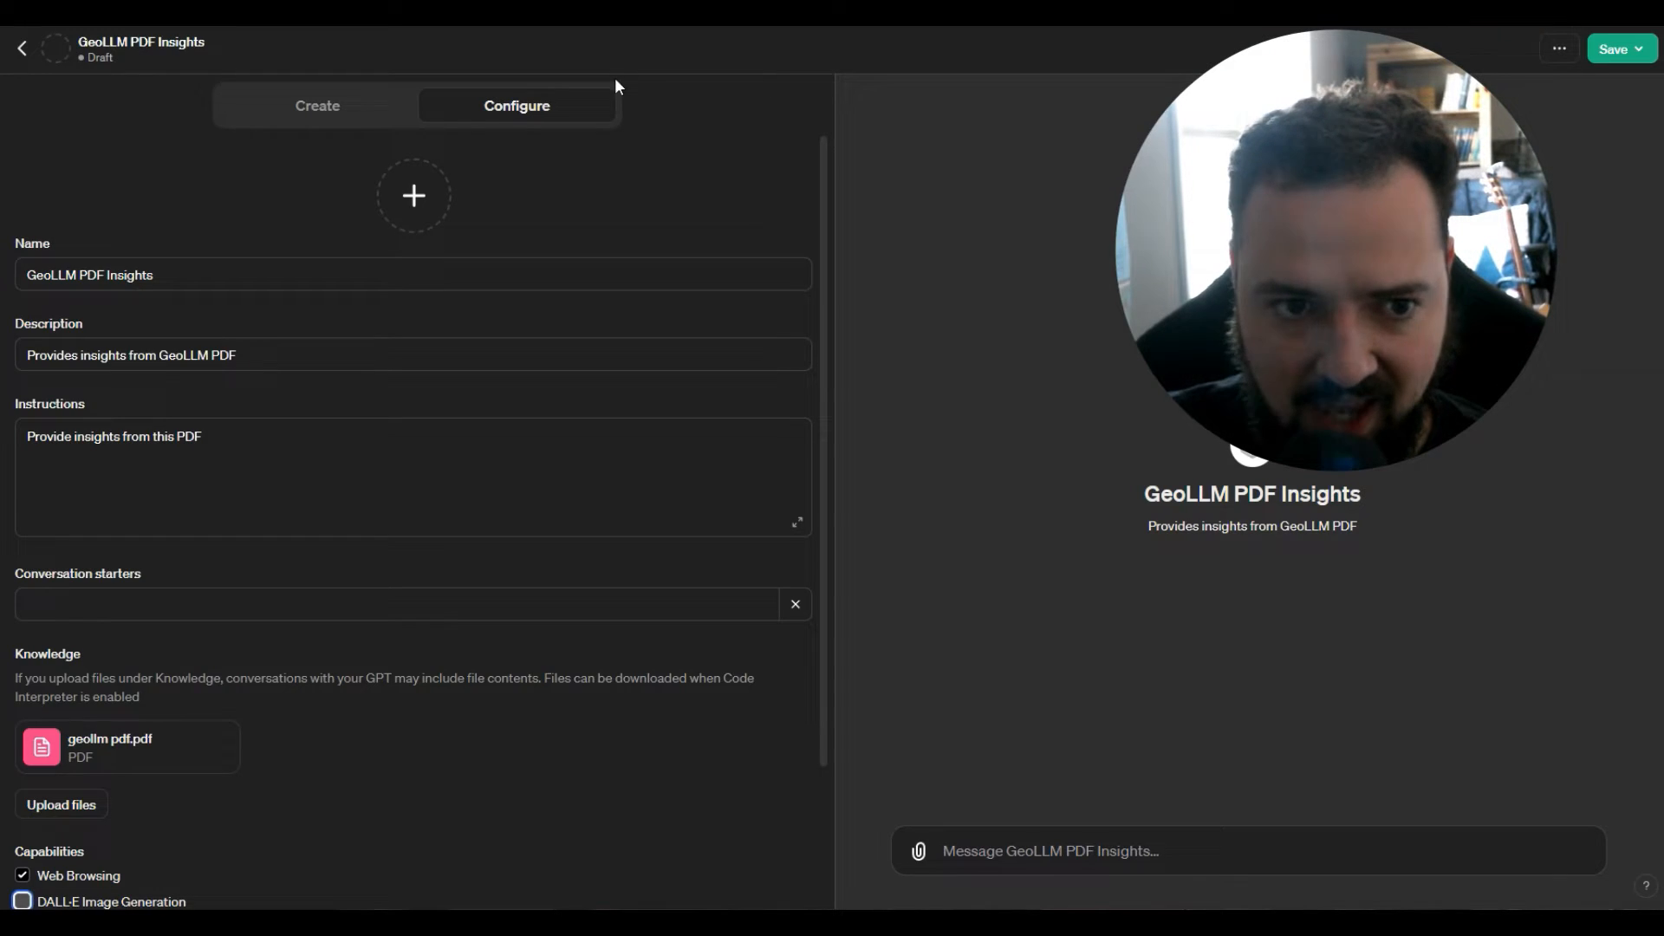
# Step: Save the GeoLLM PDF Insights GPT and open a new chat with it
pyautogui.click(1623, 49)
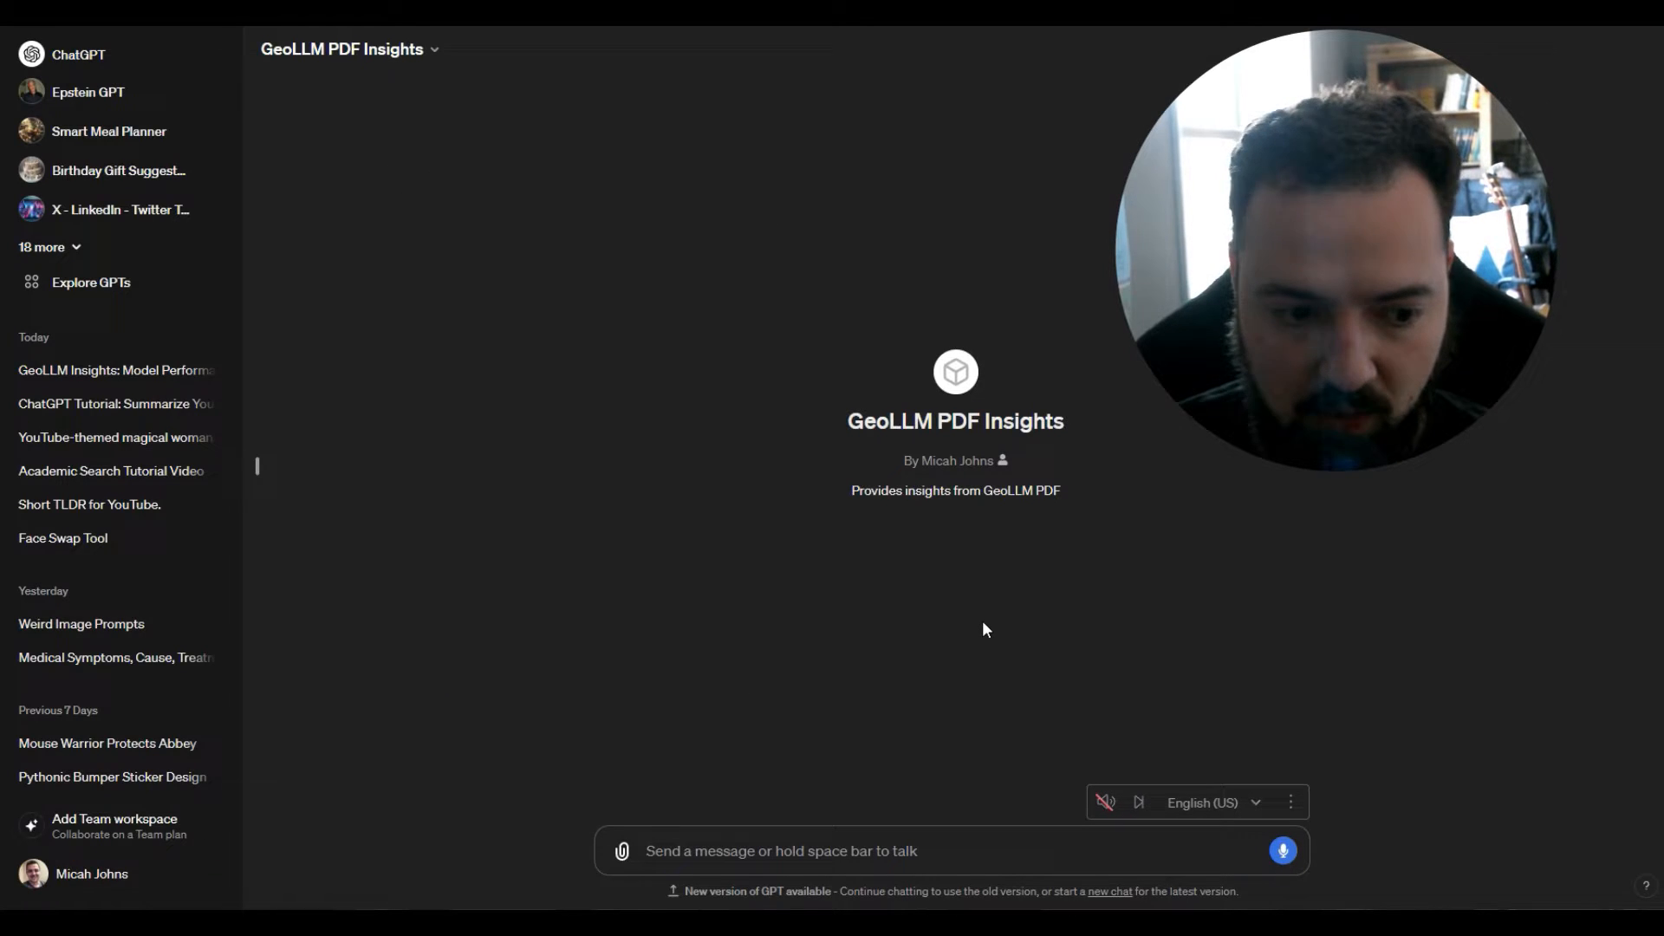
# Step: Send 'Provide me a chart of the data on page 5 of this PDF' to the GPT
pyautogui.write('P')
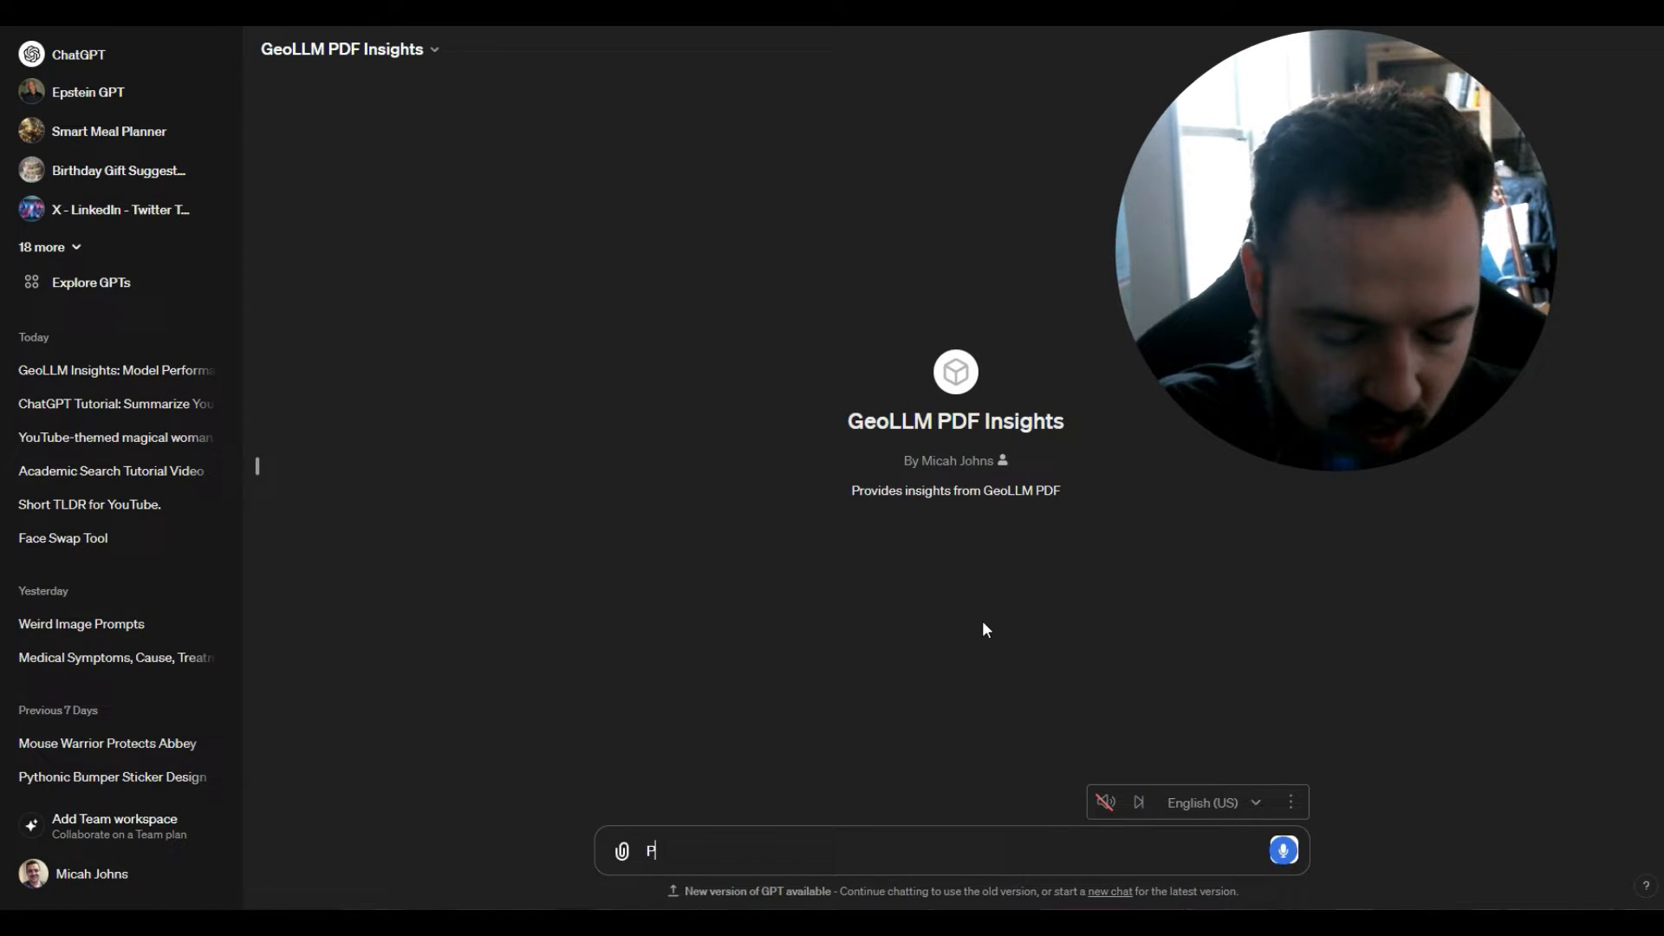
pyautogui.write('rovide me a chart')
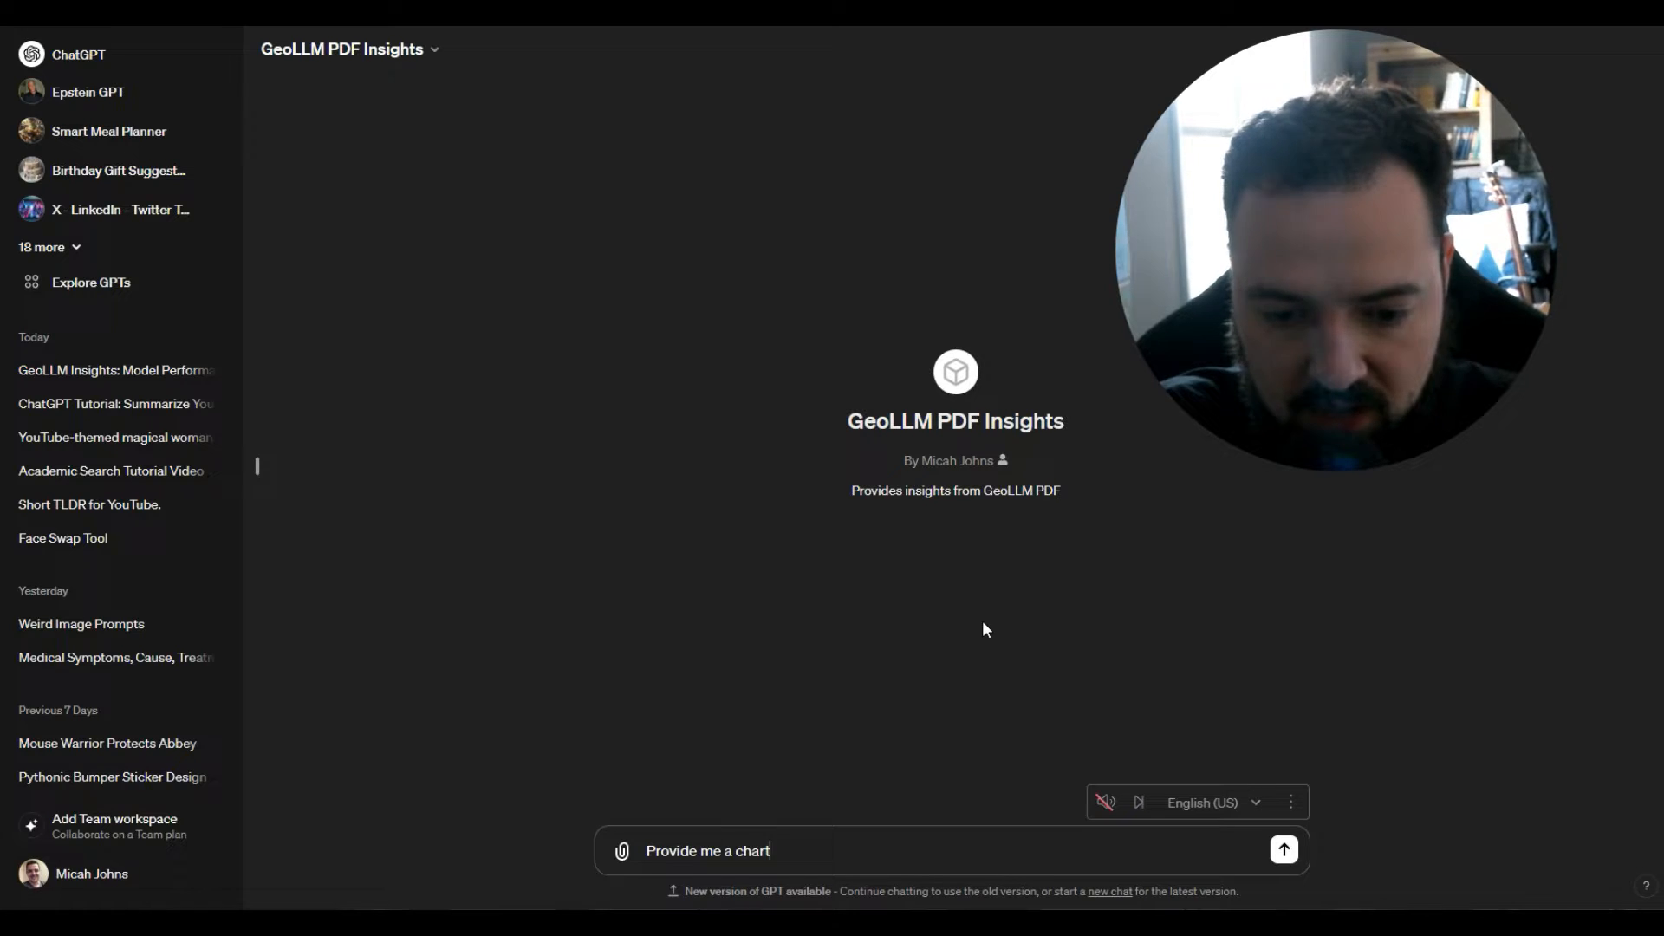
pyautogui.write('of the data on')
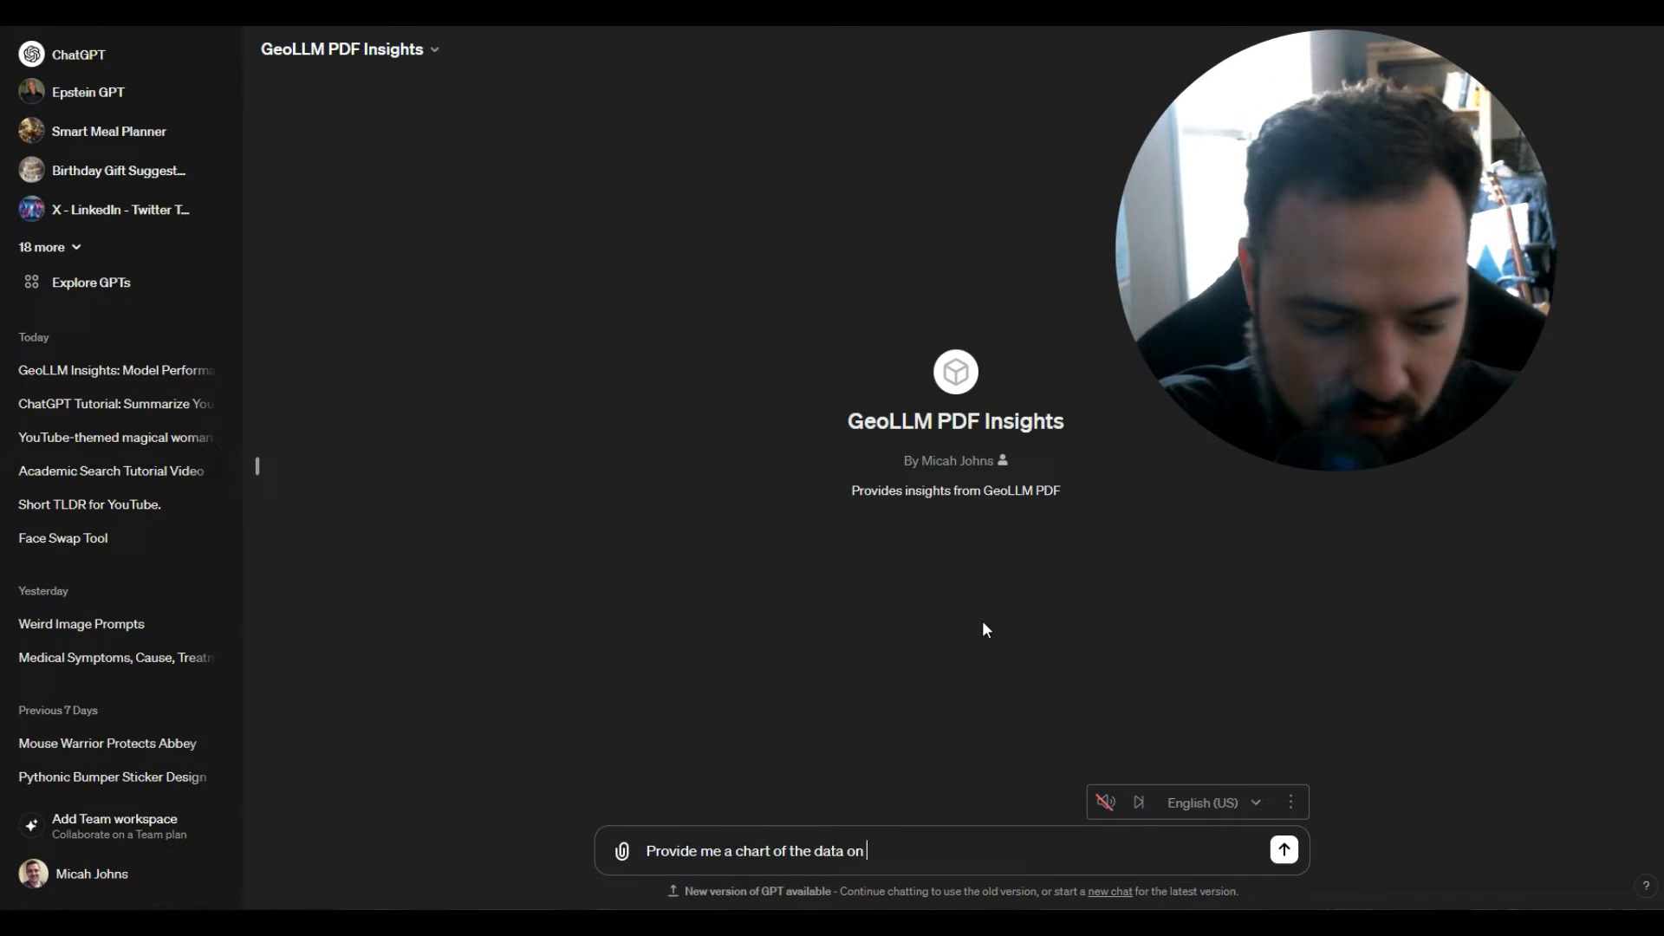
pyautogui.write('page 5 of this PDF')
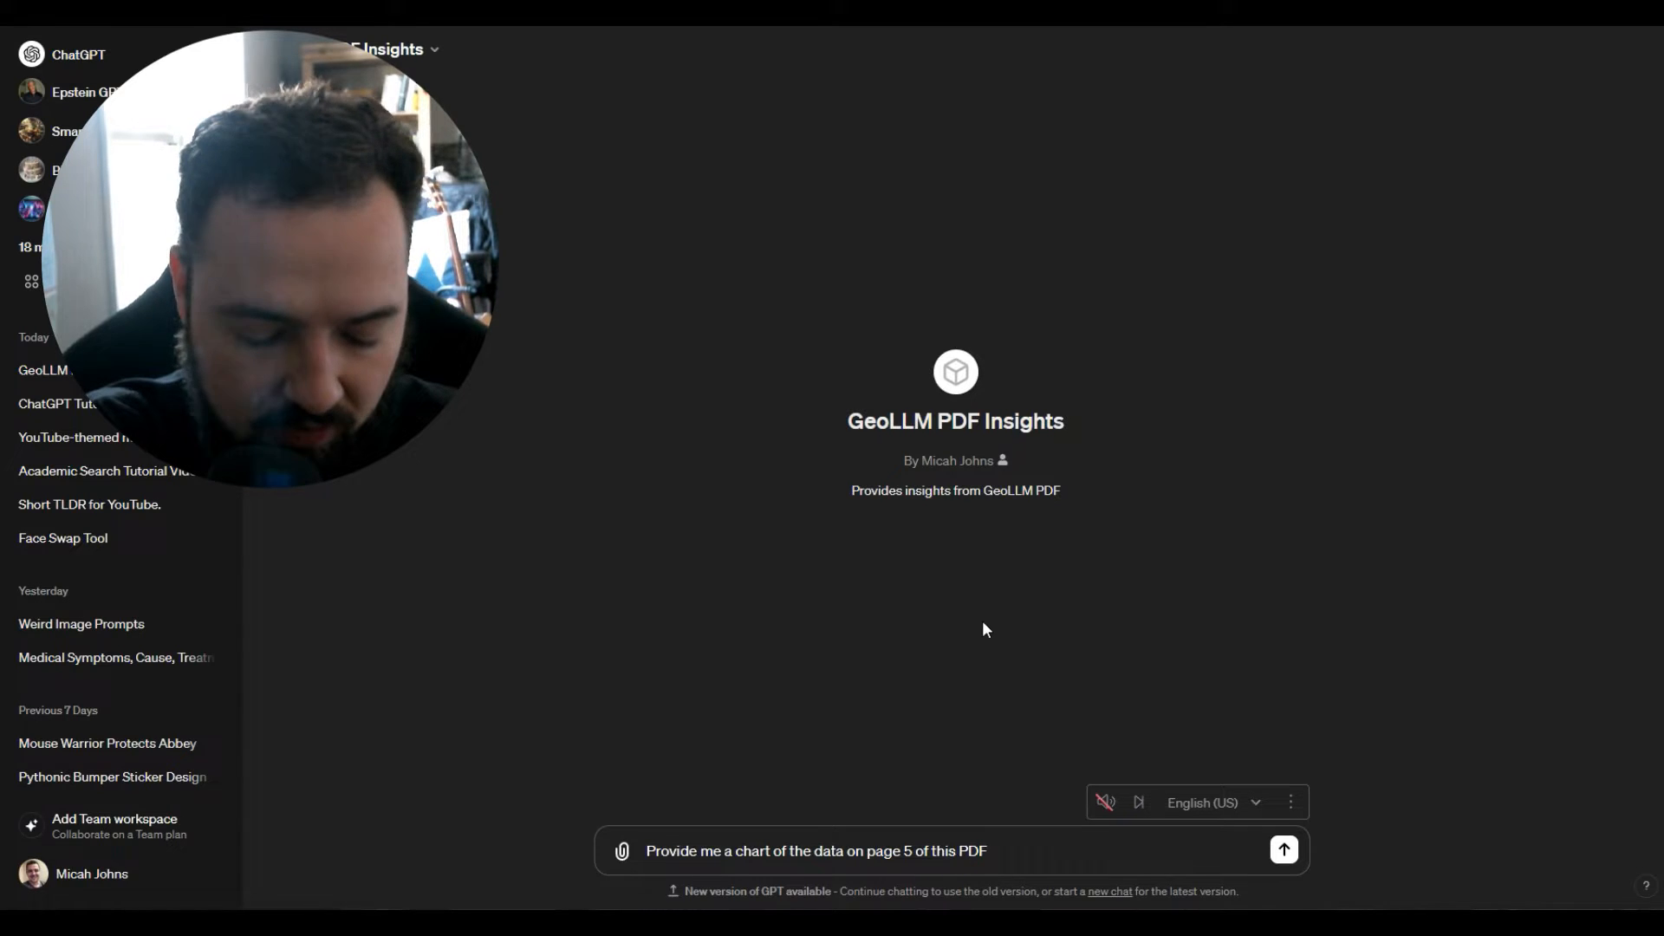
pyautogui.click(1283, 850)
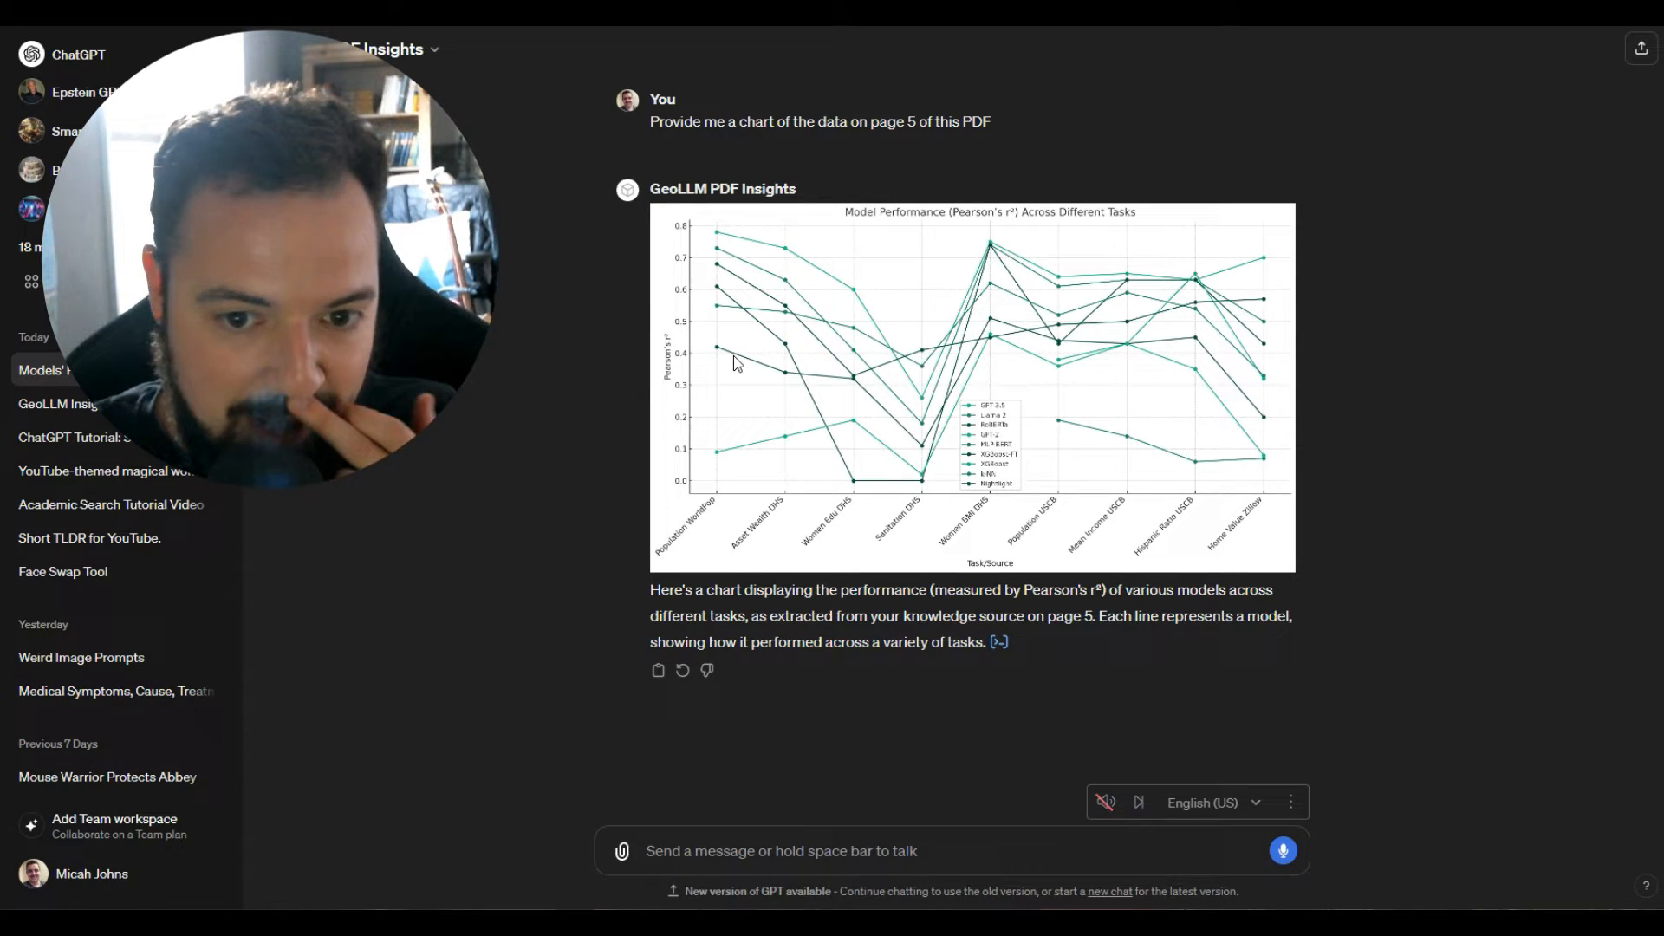
pyautogui.moveTo(1011, 399)
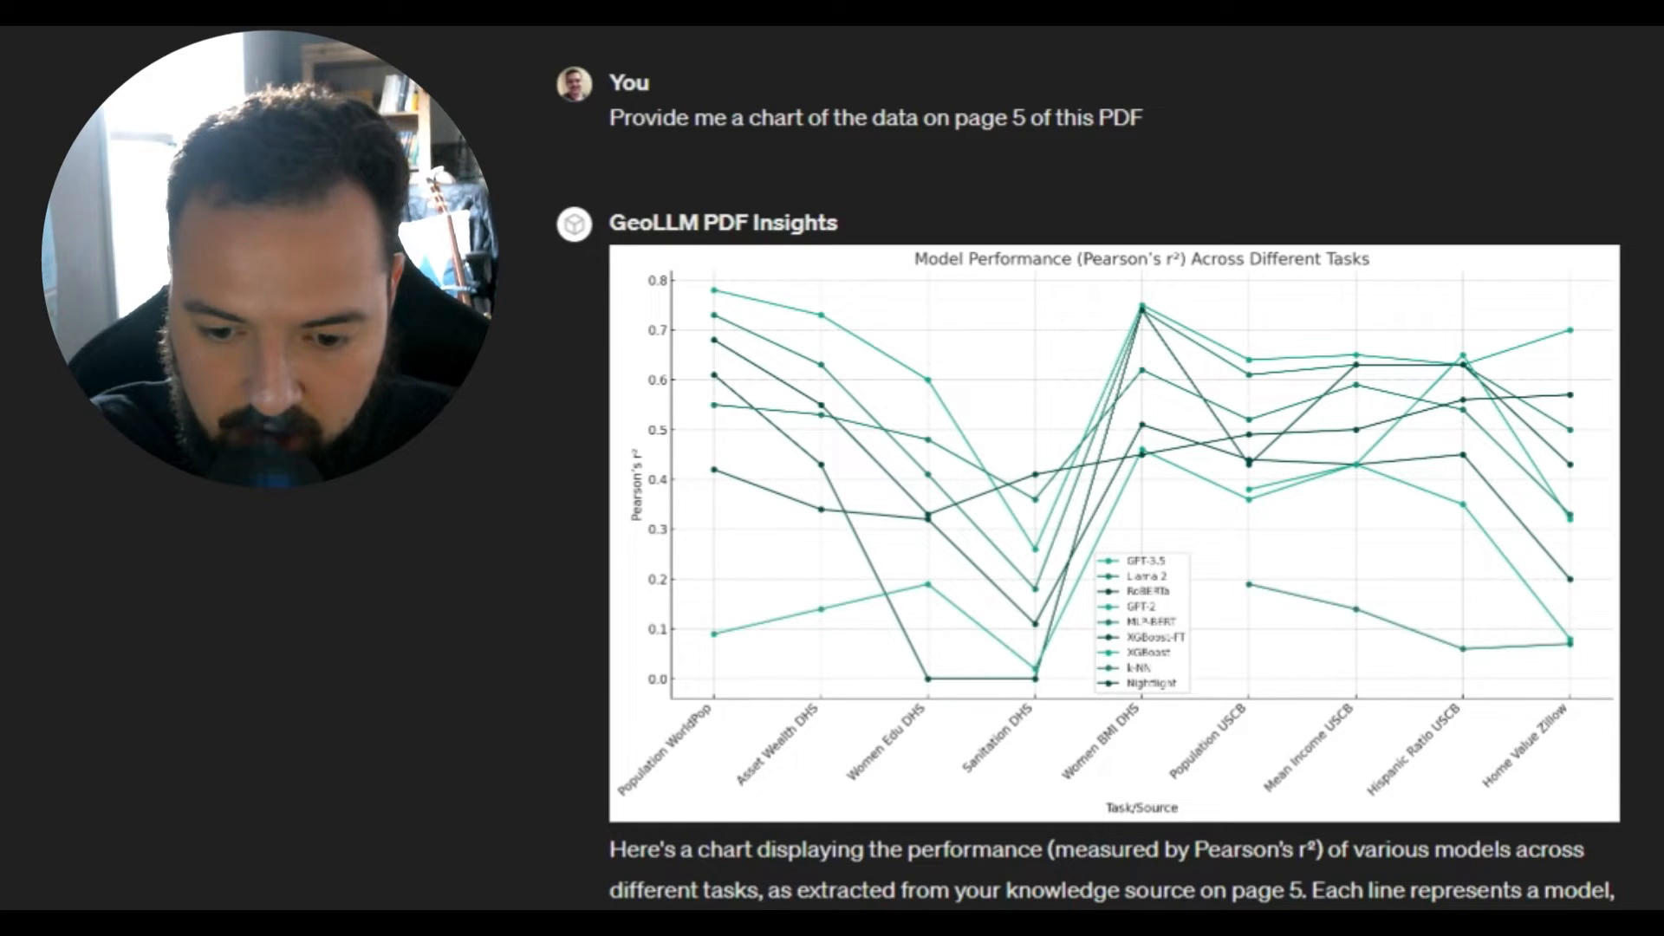
# Step: Scroll down to review the model performance chart before requesting a PNG download link
pyautogui.scroll(-3)
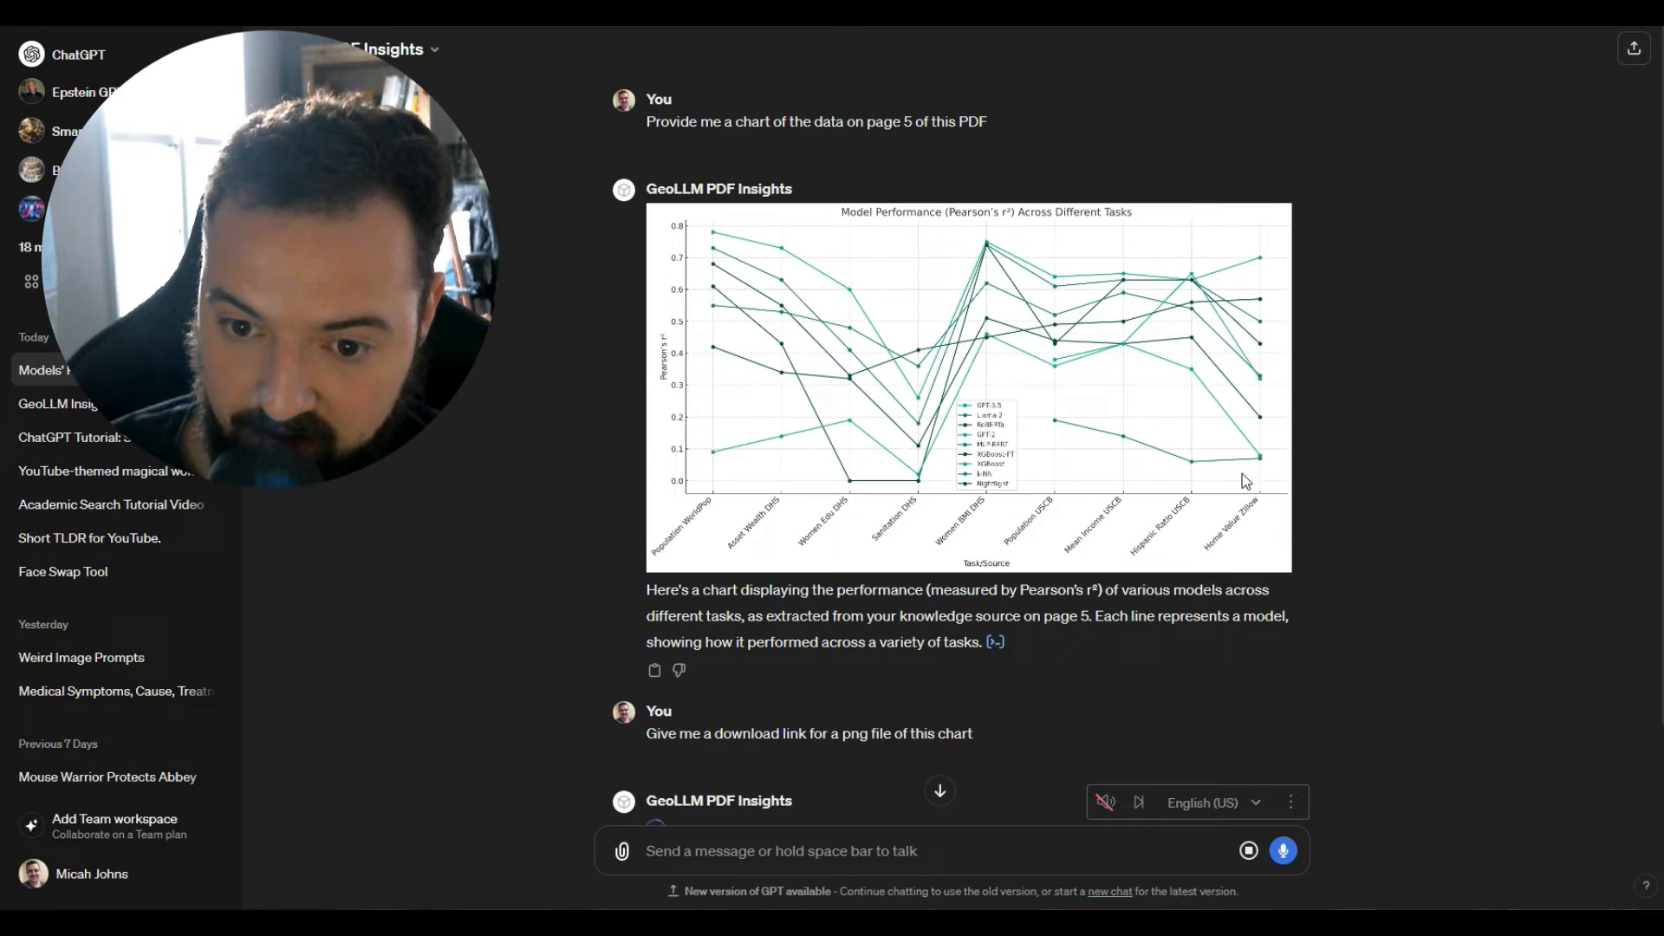
pyautogui.moveTo(1300, 322)
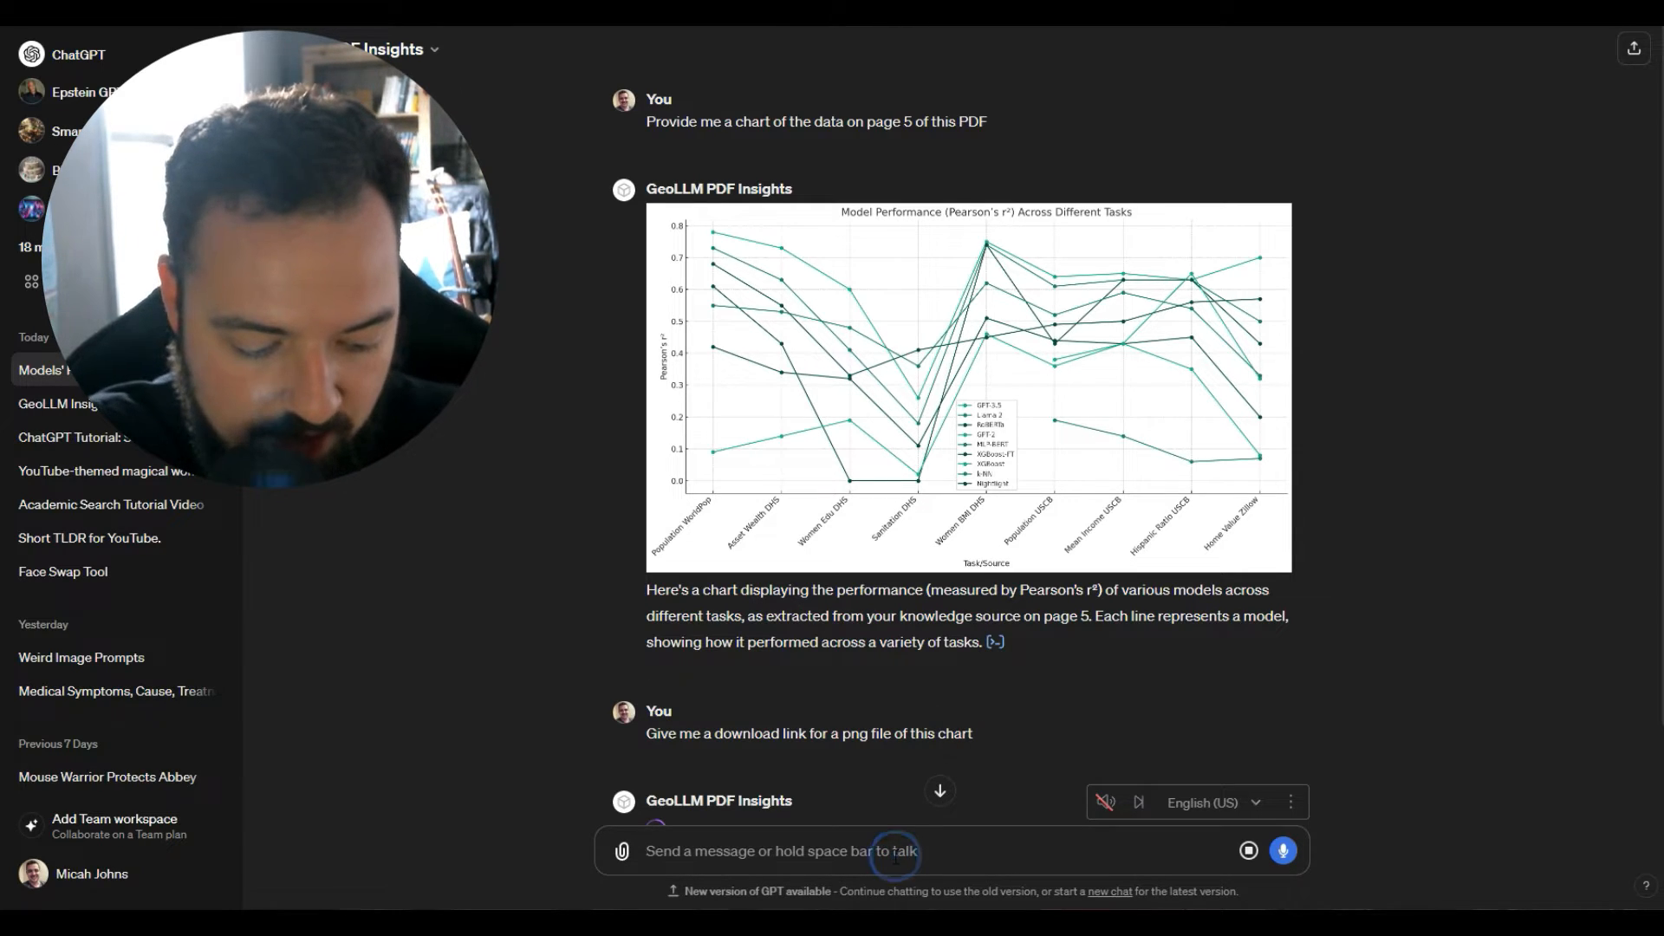
# Step: Ask the GPT to improve the chart with distinct colours per model and models on the X axis
pyautogui.write('Make the chart better,')
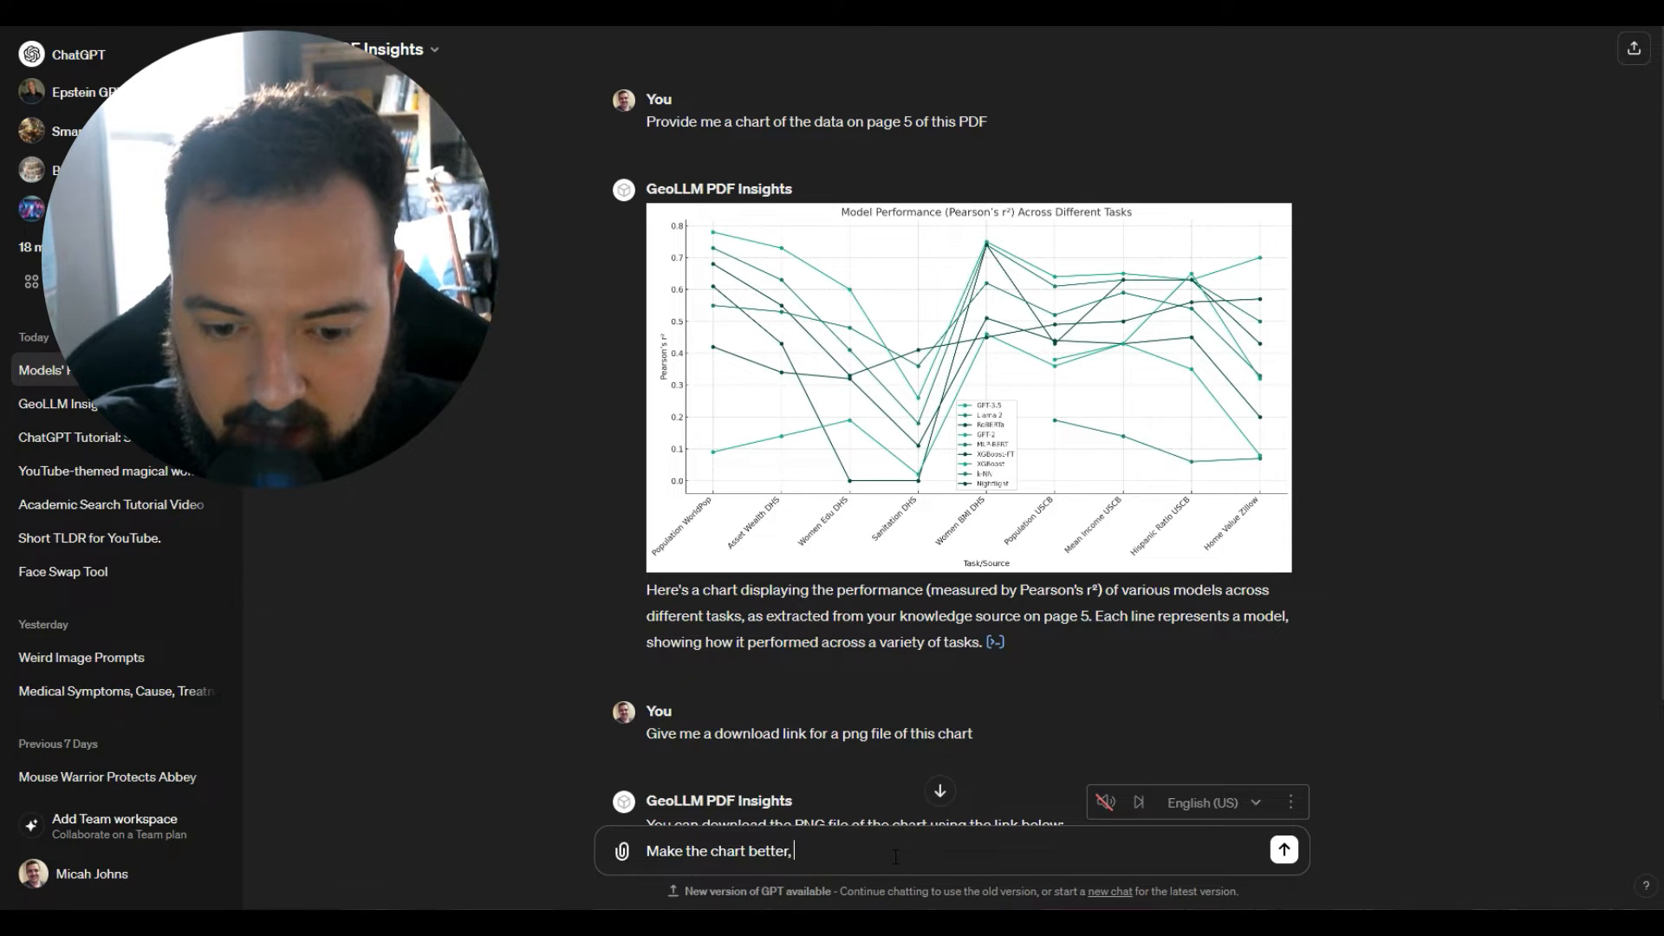
pyautogui.write('everythi')
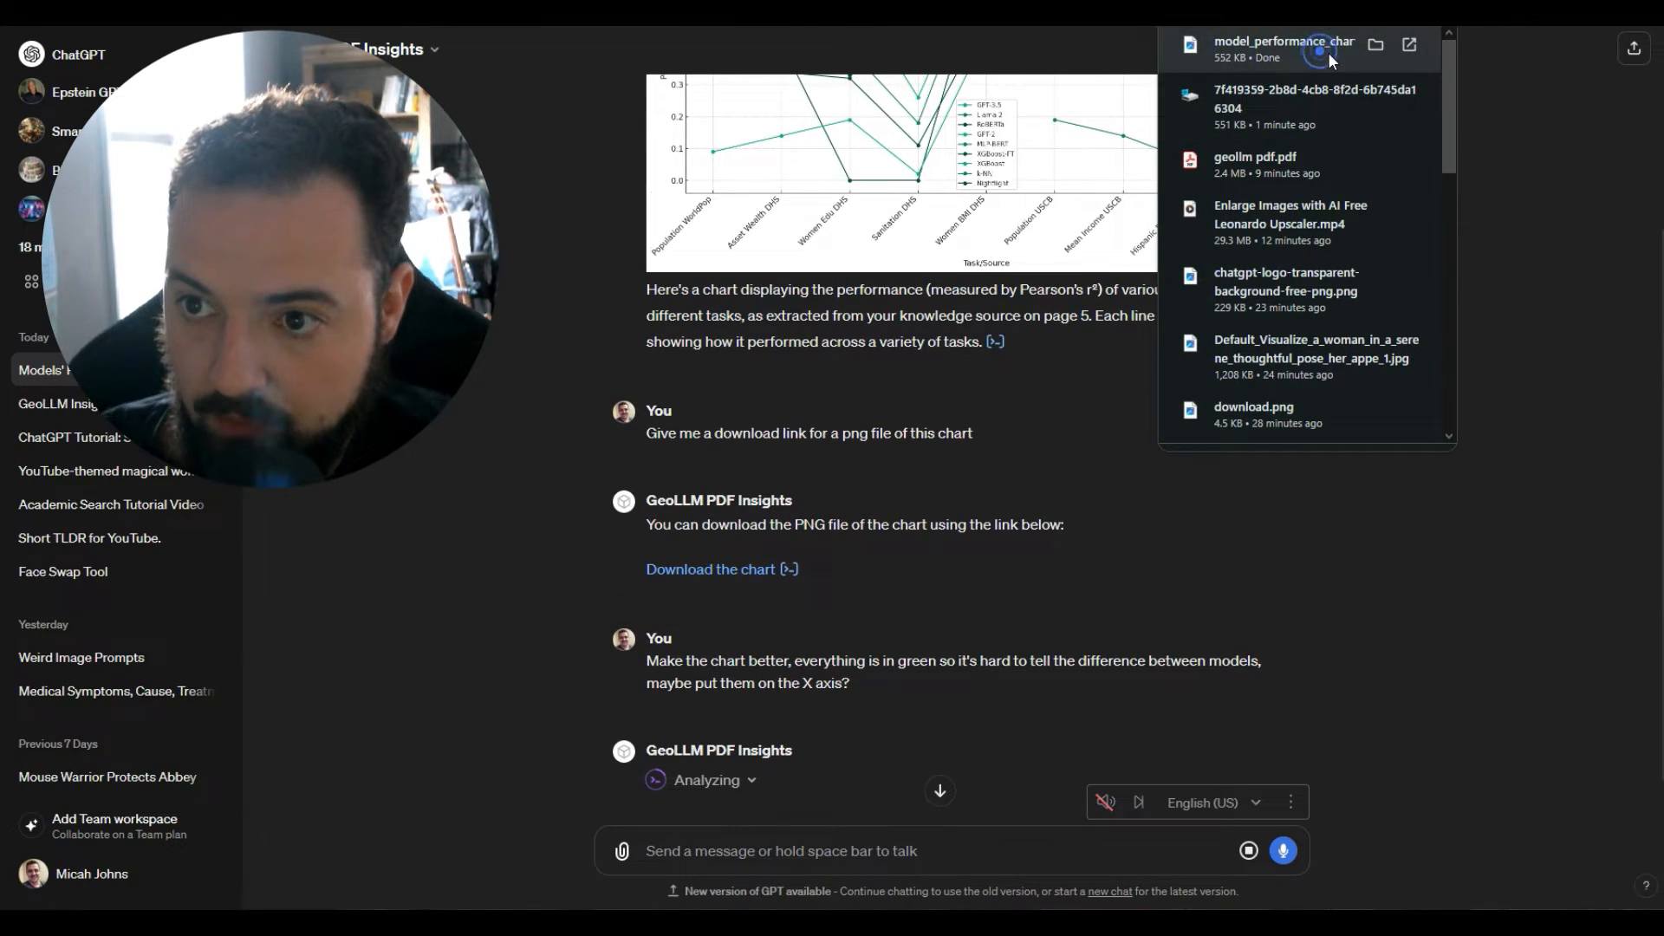
# Step: Dismiss Chrome's recent downloads bubble while the improved chart is generated
pyautogui.click(1281, 41)
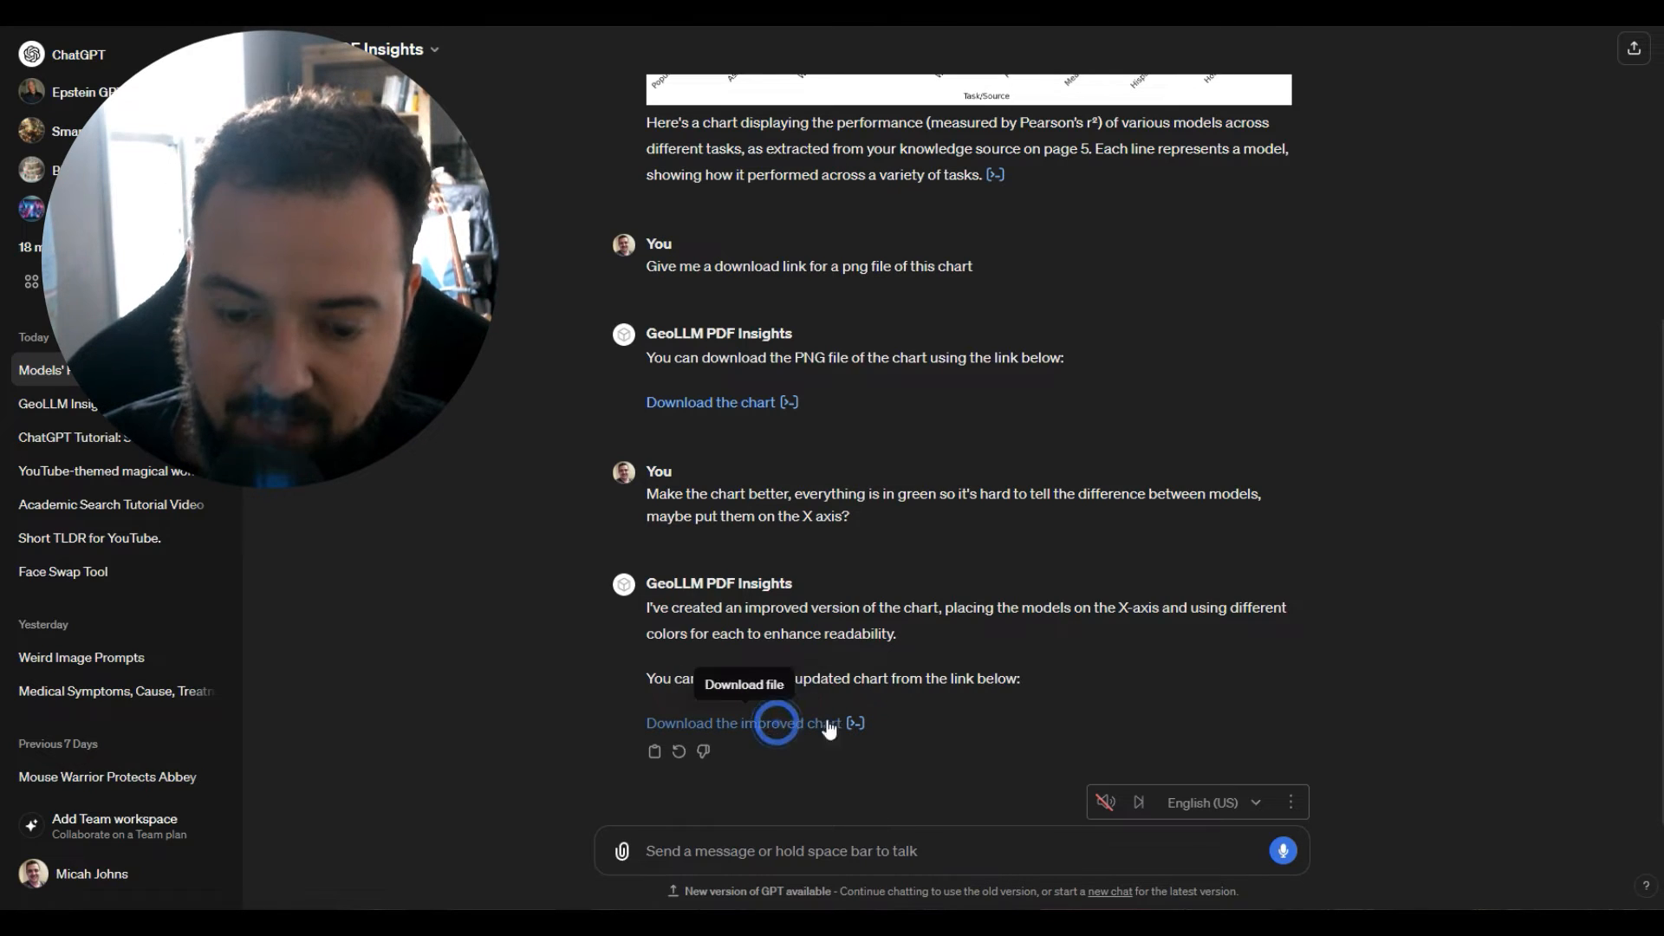
# Step: Download the improved chart PNG from the reply's link and view it
pyautogui.click(777, 725)
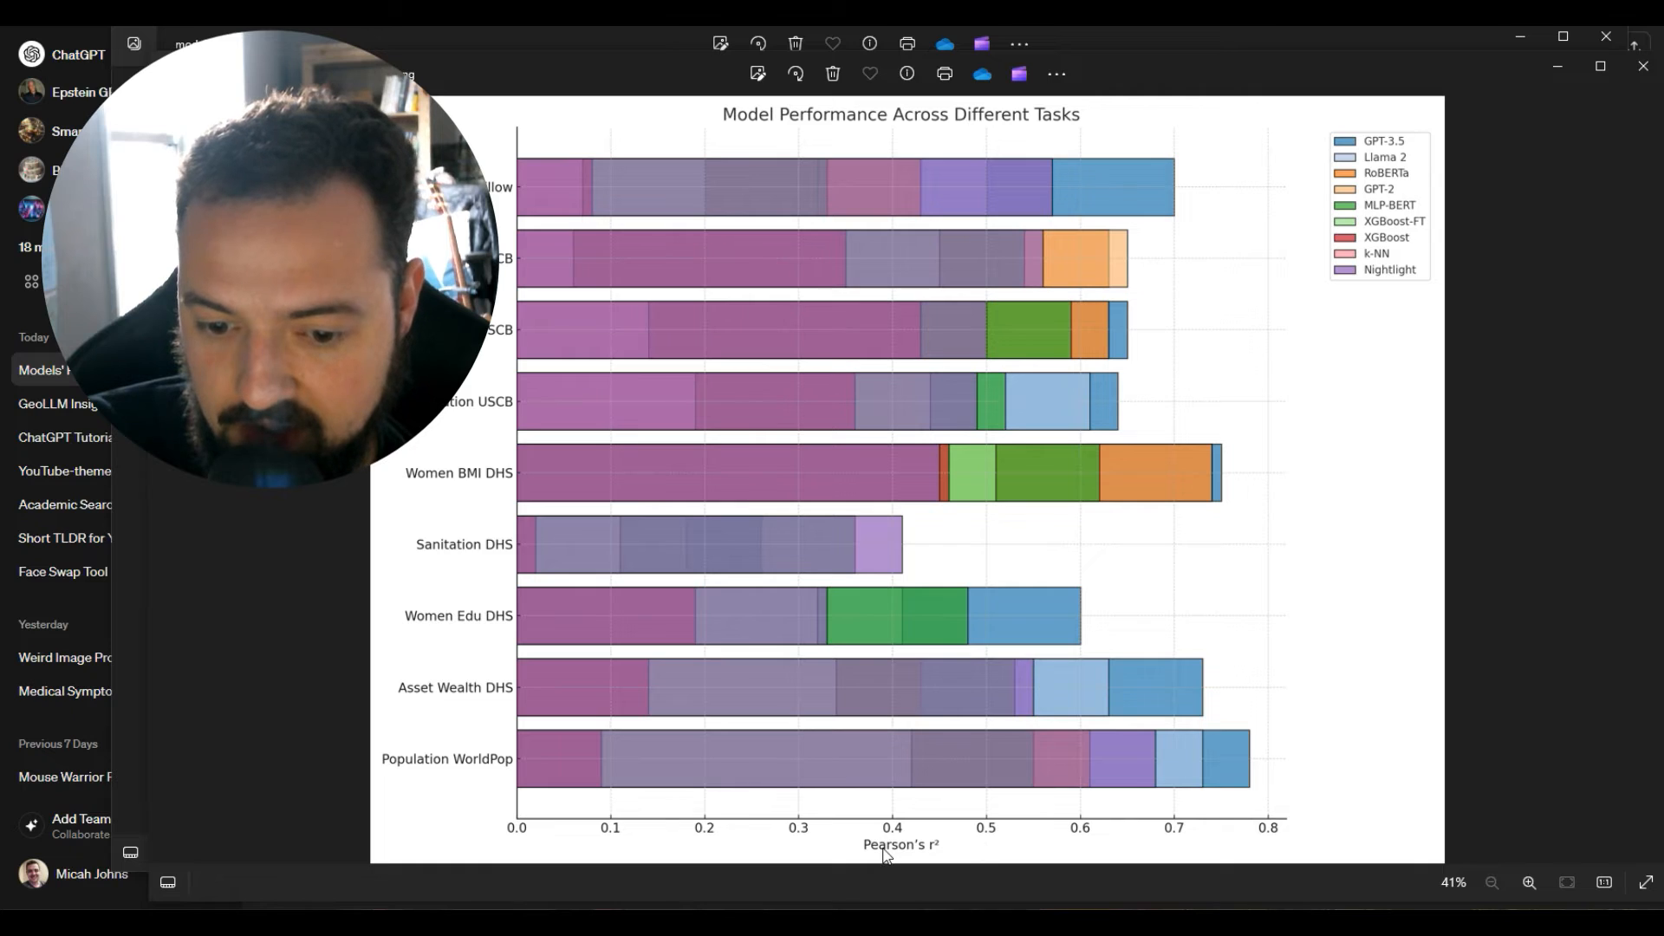
pyautogui.moveTo(1251, 843)
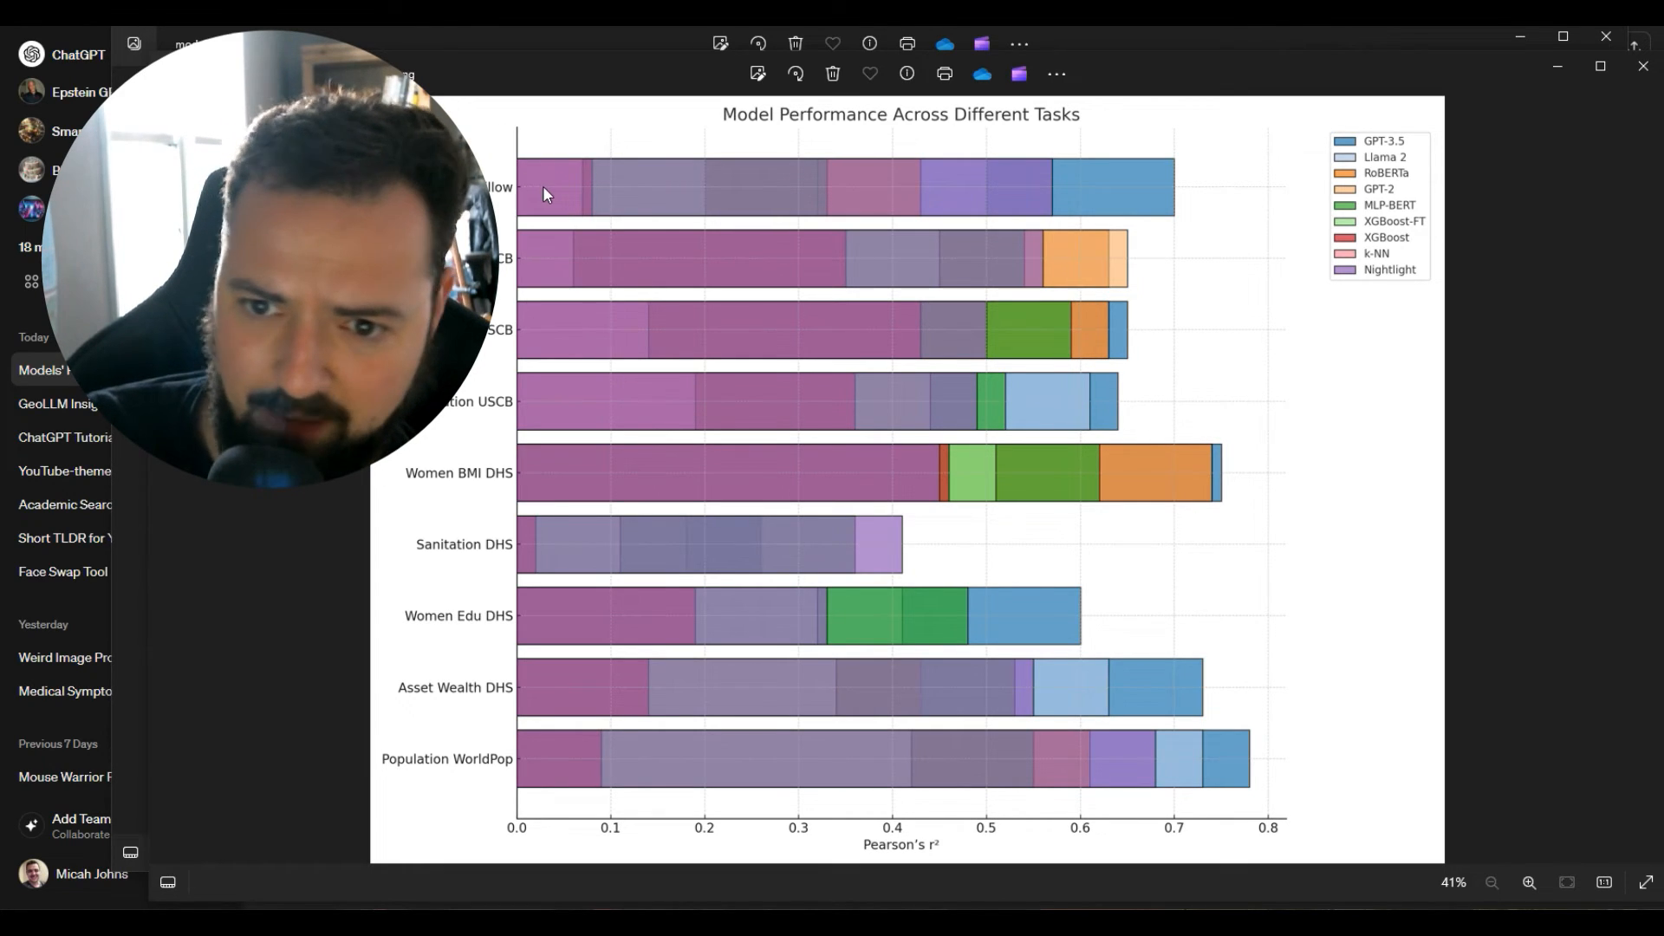
pyautogui.moveTo(1096, 447)
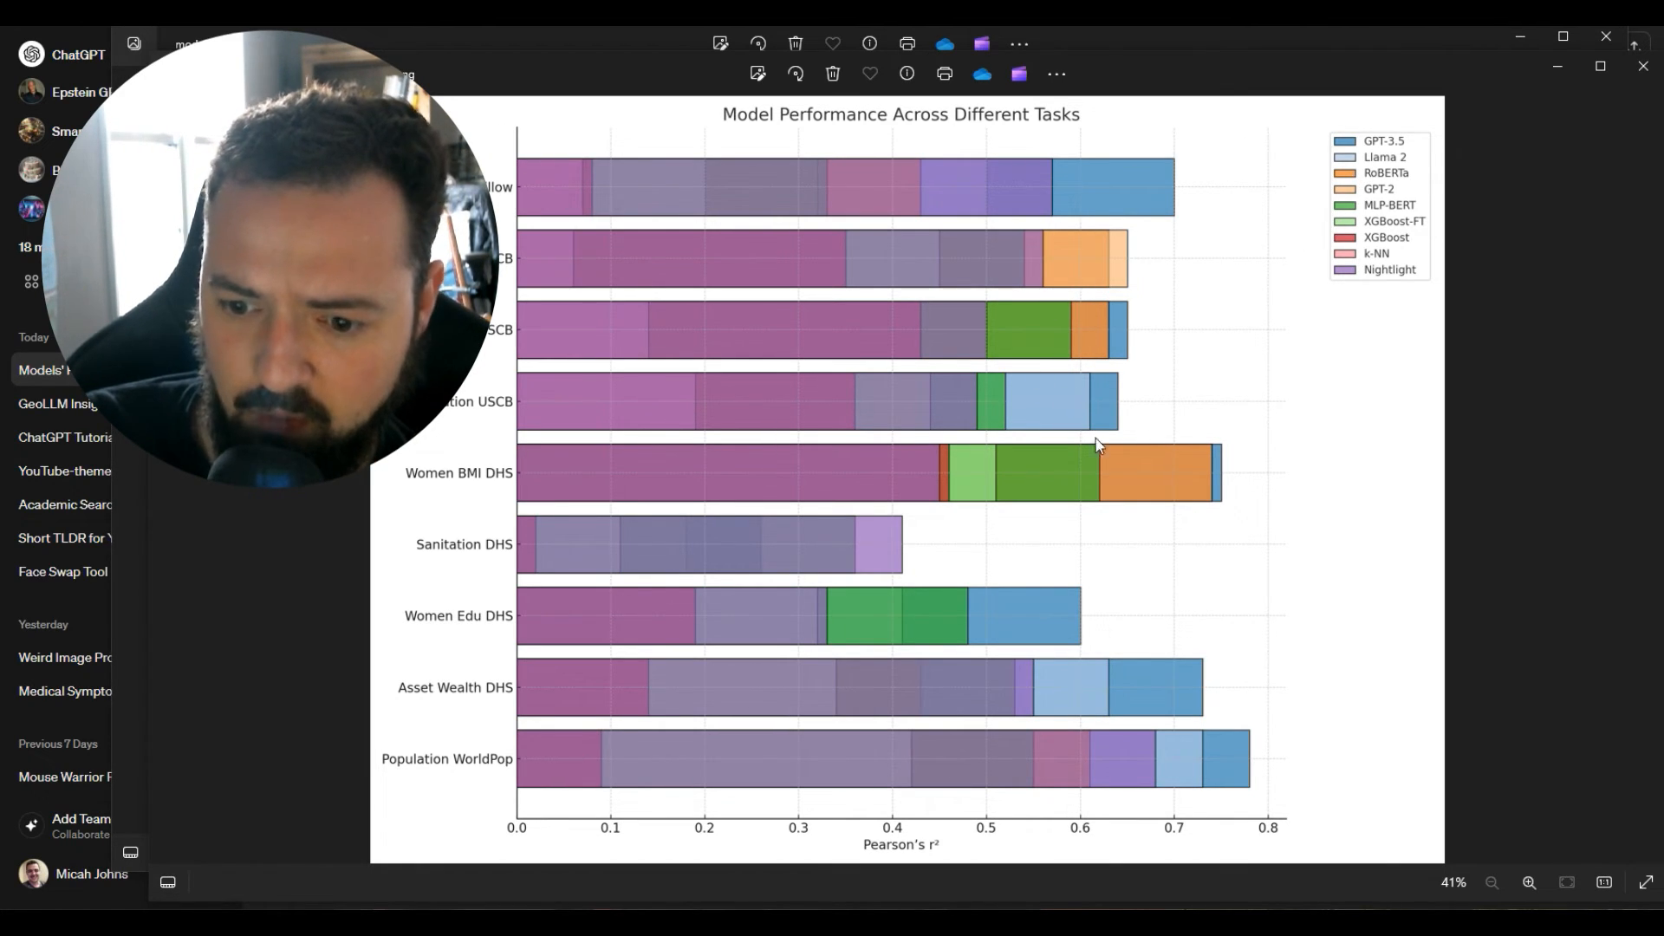